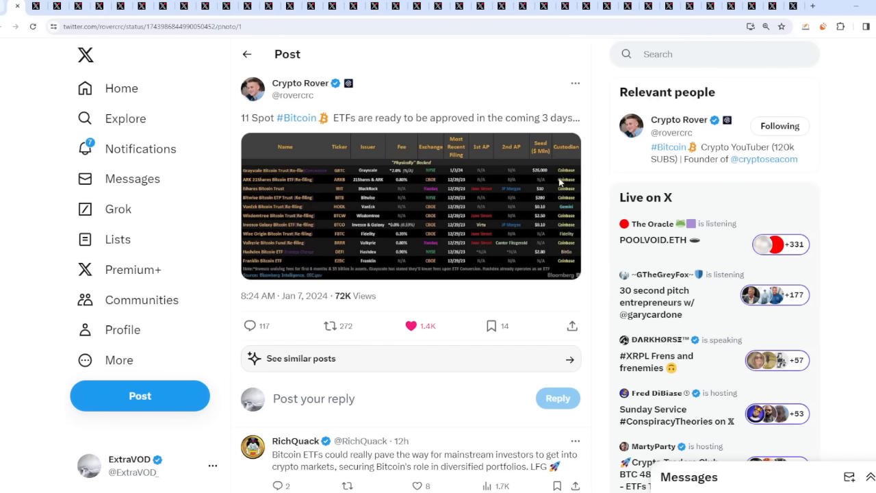
Enlarge Crypto Rover's table of 11 spot Bitcoin ETFs, then close the viewer
left_click(410, 206)
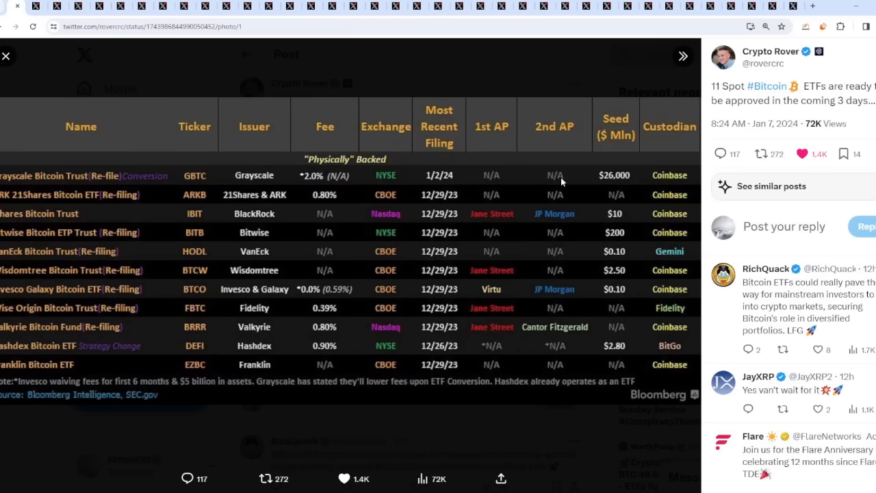
left_click(6, 55)
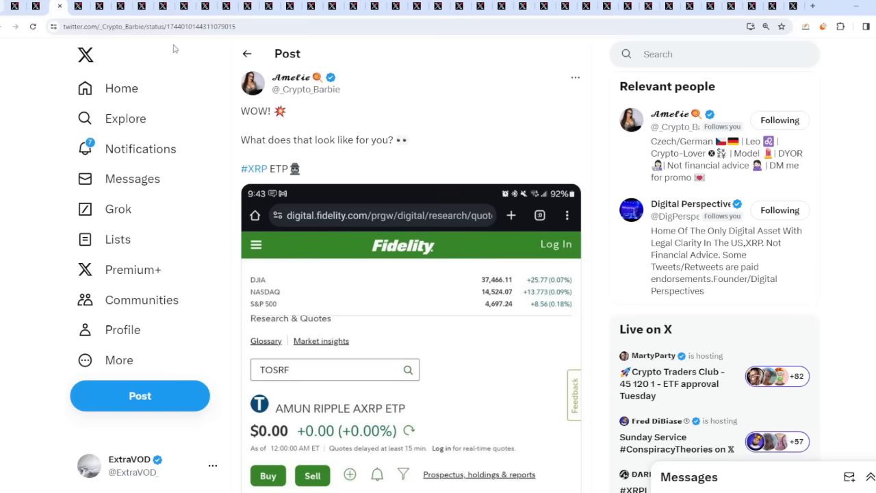
mouse_move(490, 157)
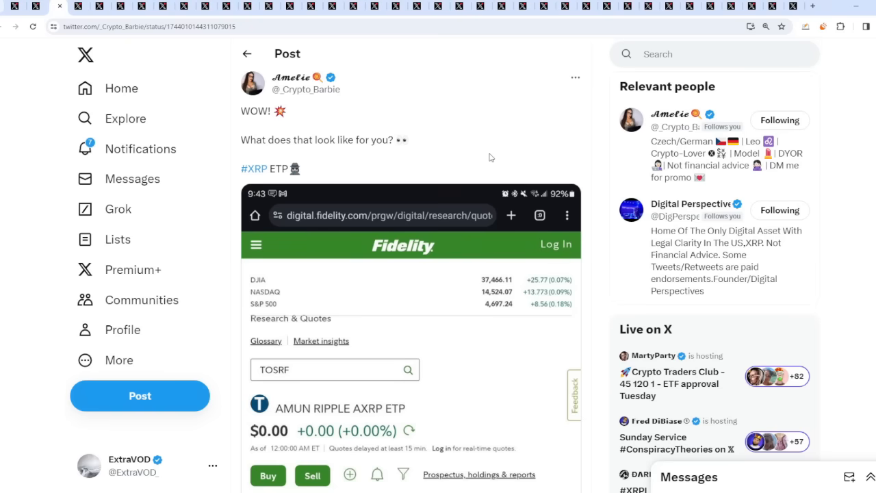
mouse_move(489, 176)
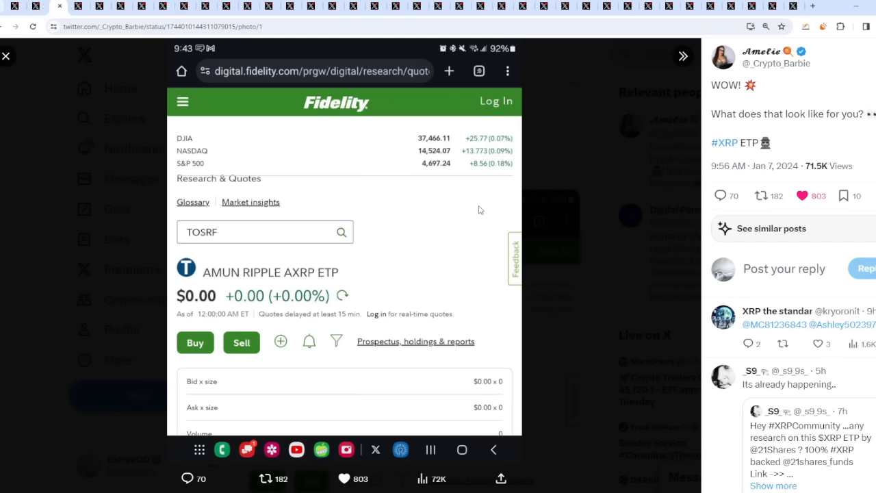
mouse_move(234, 281)
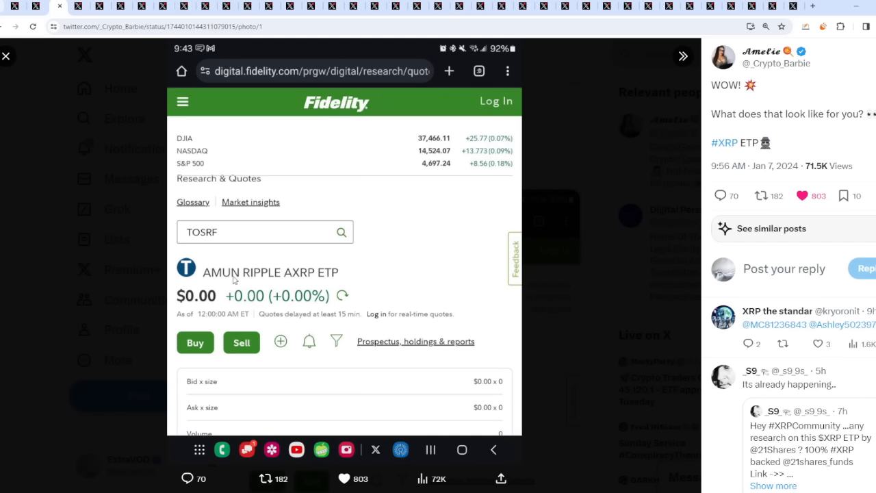
mouse_move(327, 285)
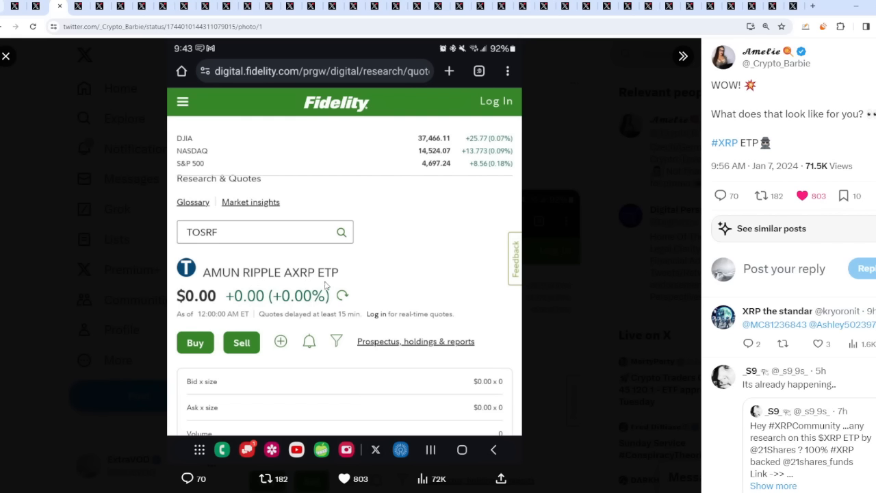
mouse_move(402, 278)
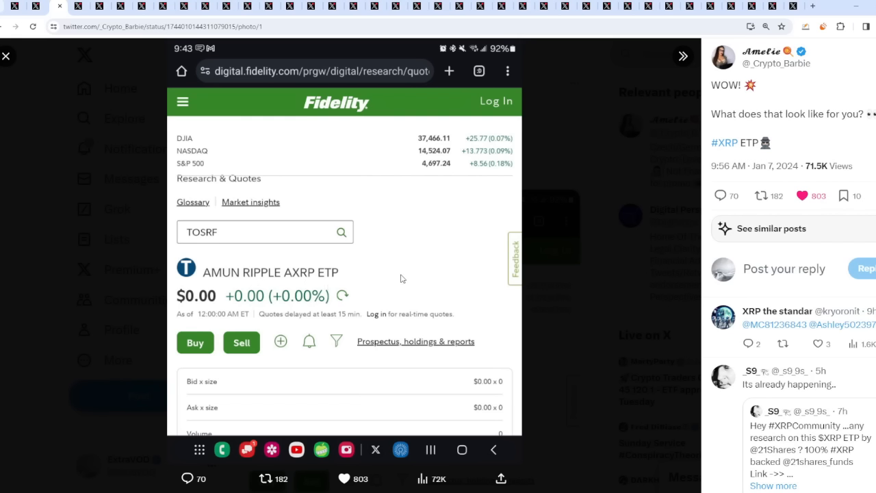
mouse_move(600, 227)
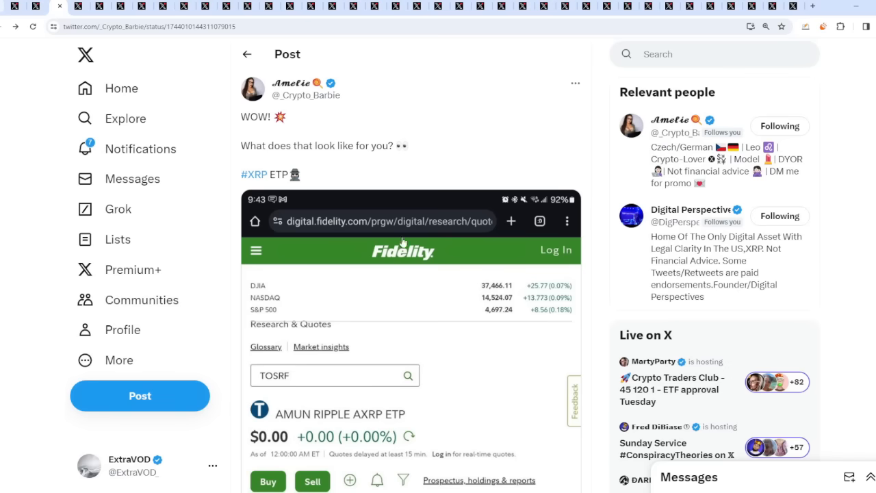
mouse_move(392, 312)
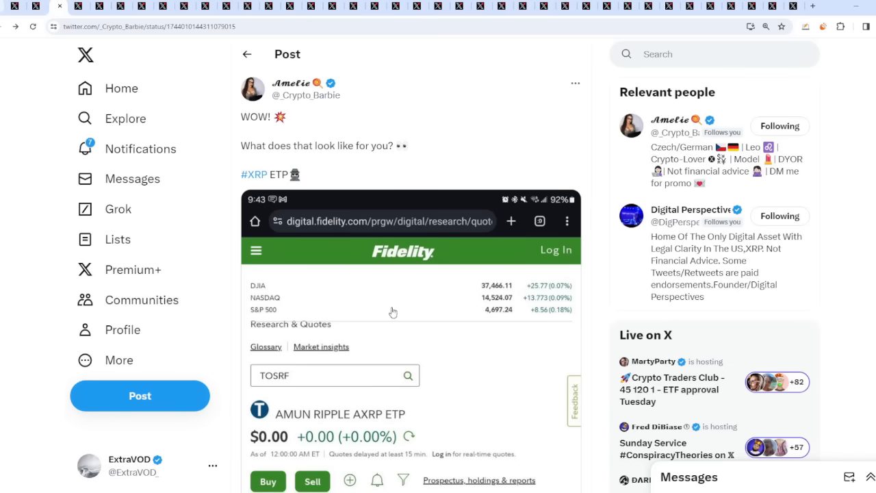
Scroll past Amelie's XRP ETP post to the Digital Assets Daily Merrill Lynch post
scroll("down", 3)
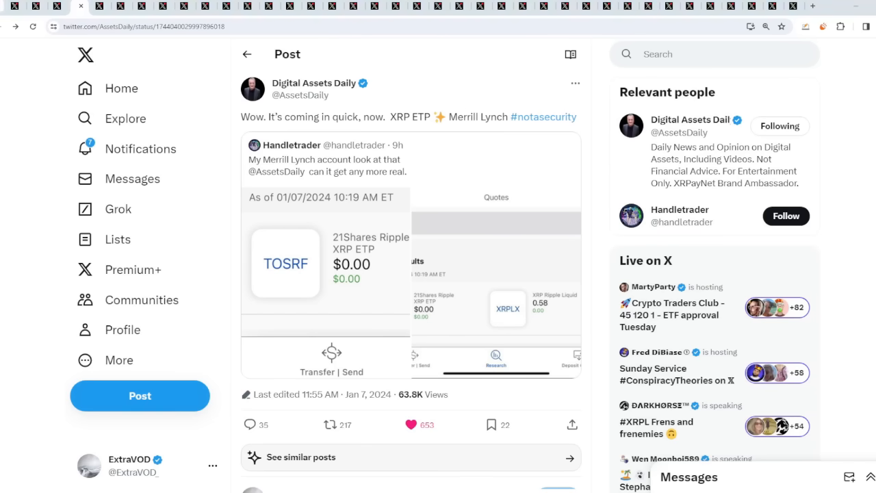
mouse_move(605, 245)
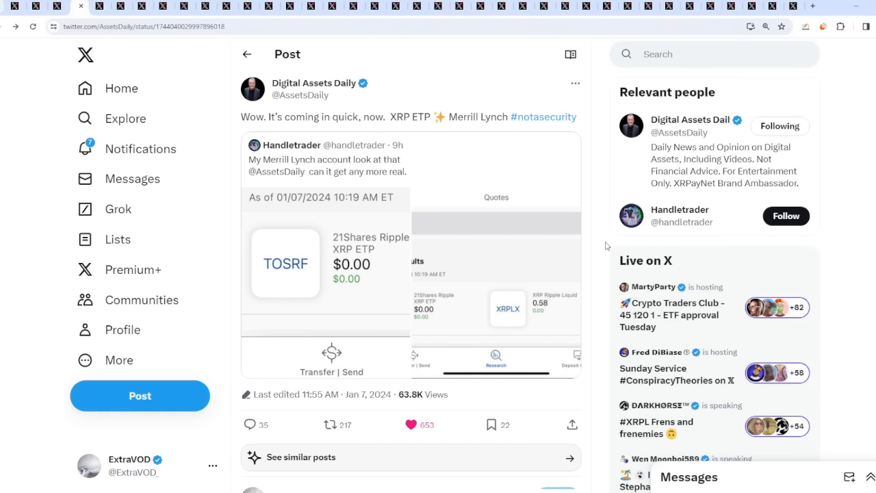
mouse_move(607, 245)
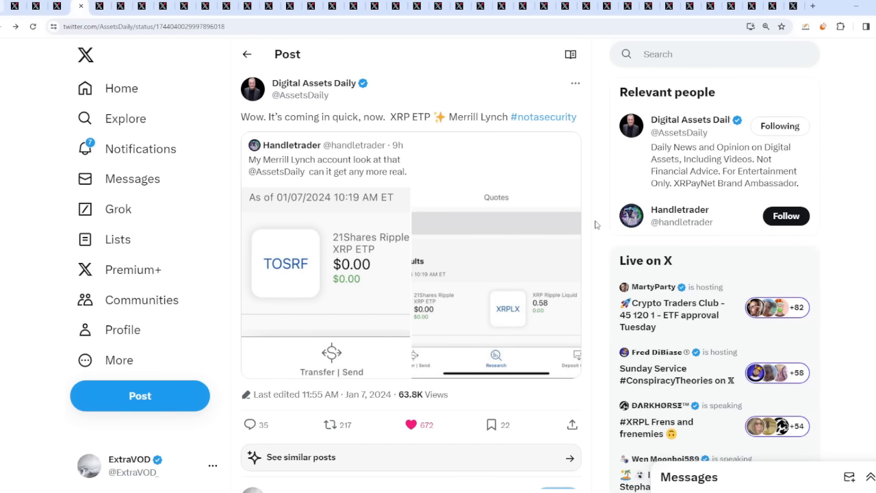
mouse_move(592, 230)
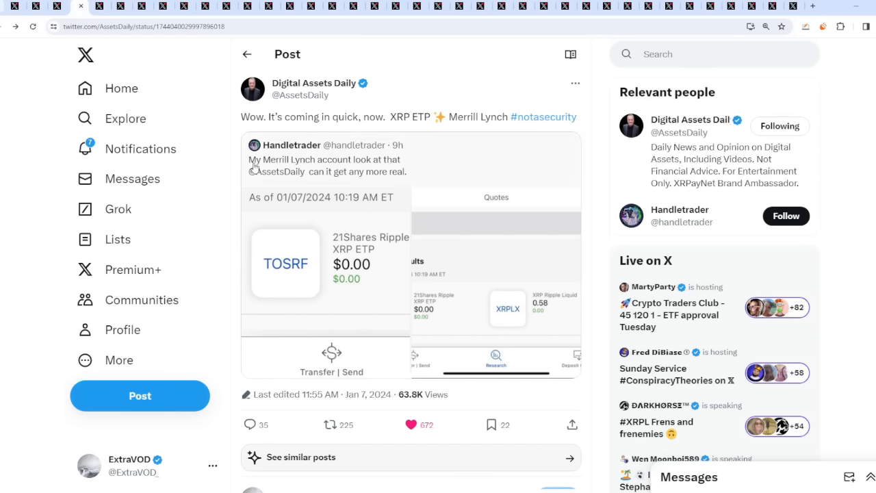
Enlarge Handletrader's quoted Merrill Lynch 21Shares Ripple XRP ETP screenshot
left_click_drag(242, 117, 359, 117)
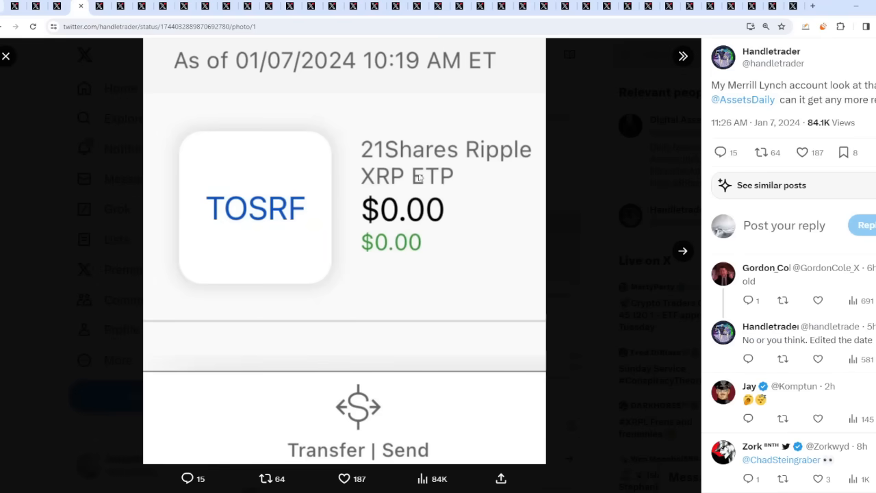
mouse_move(682, 252)
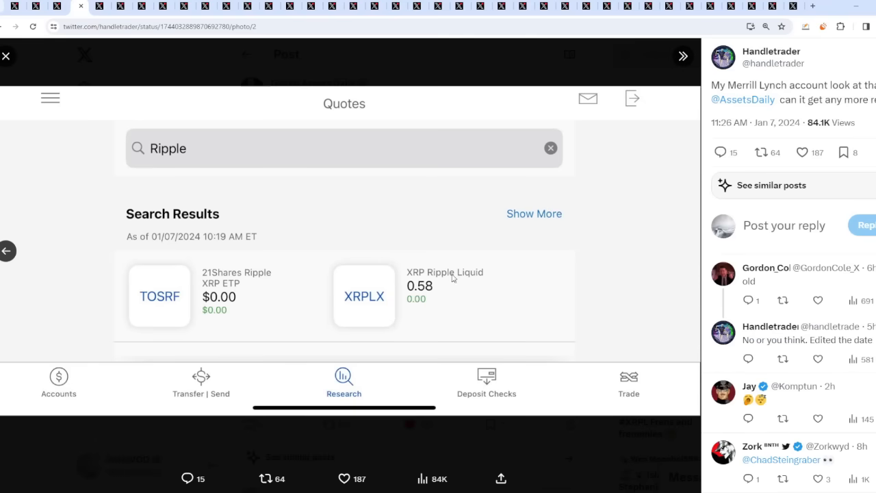
mouse_move(594, 466)
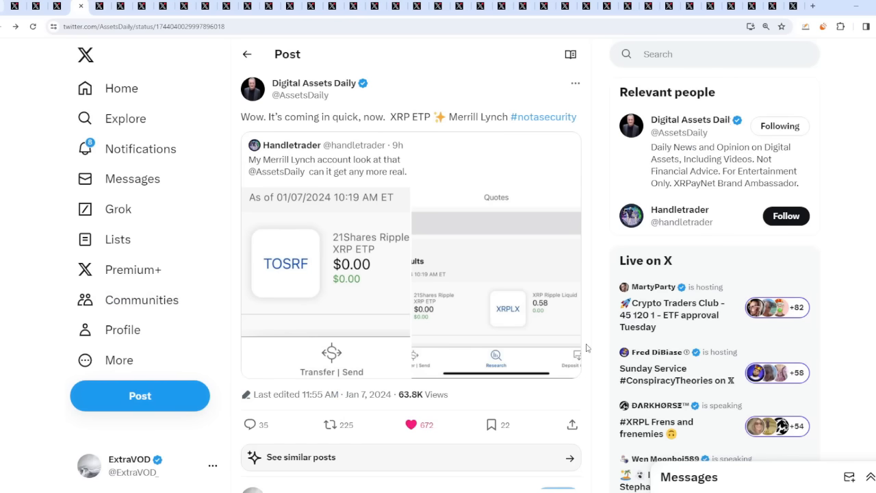
mouse_move(590, 169)
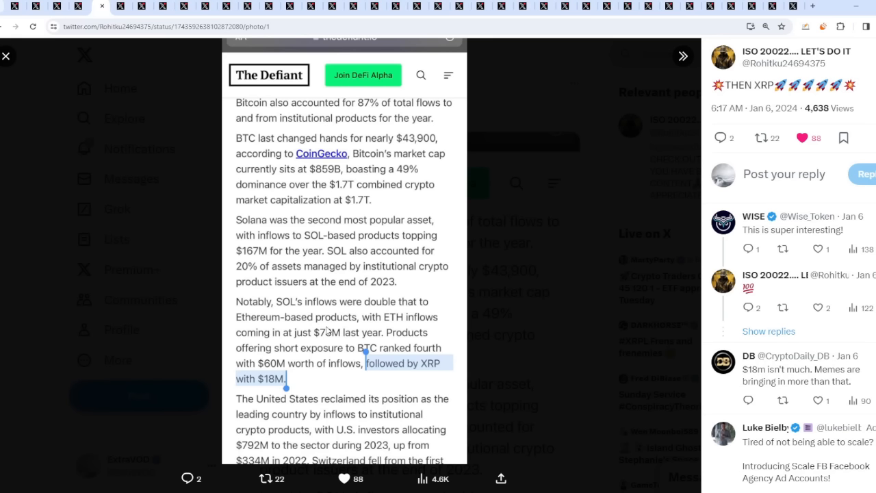
mouse_move(409, 331)
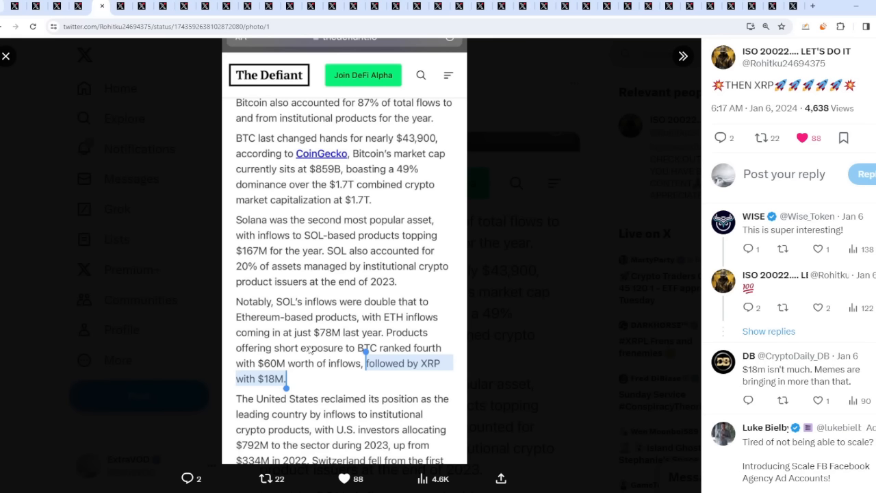
mouse_move(374, 344)
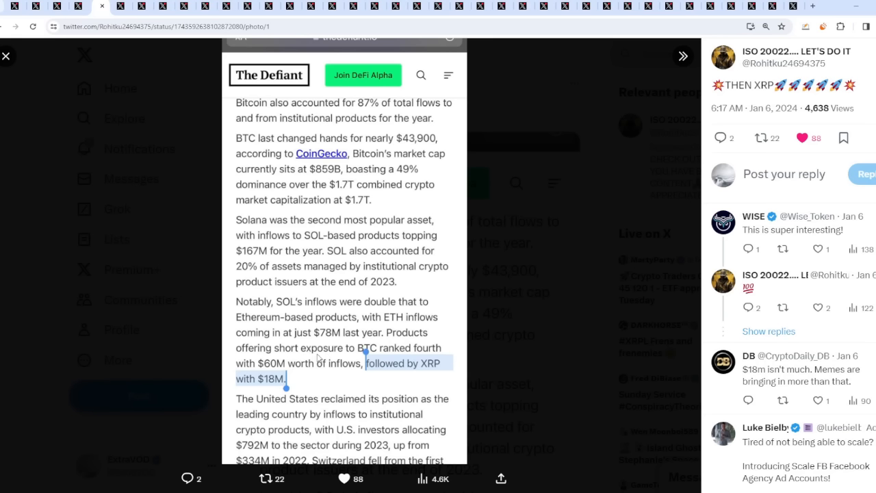
mouse_move(291, 371)
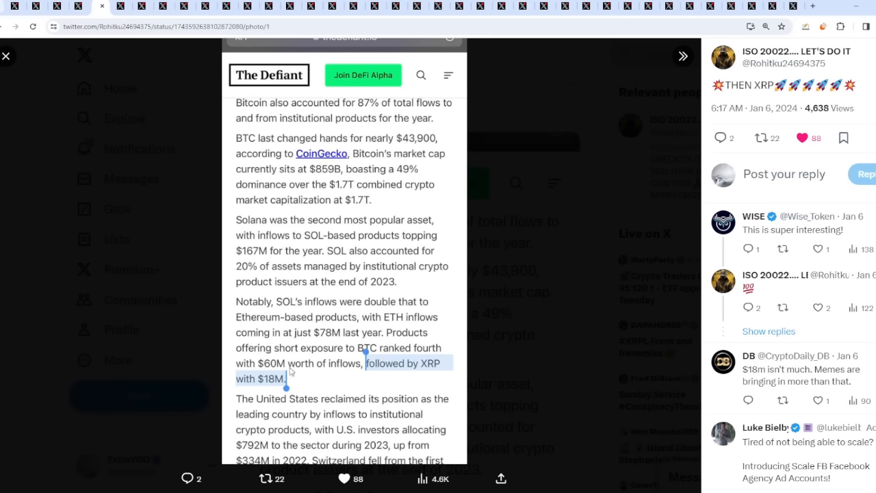
mouse_move(367, 371)
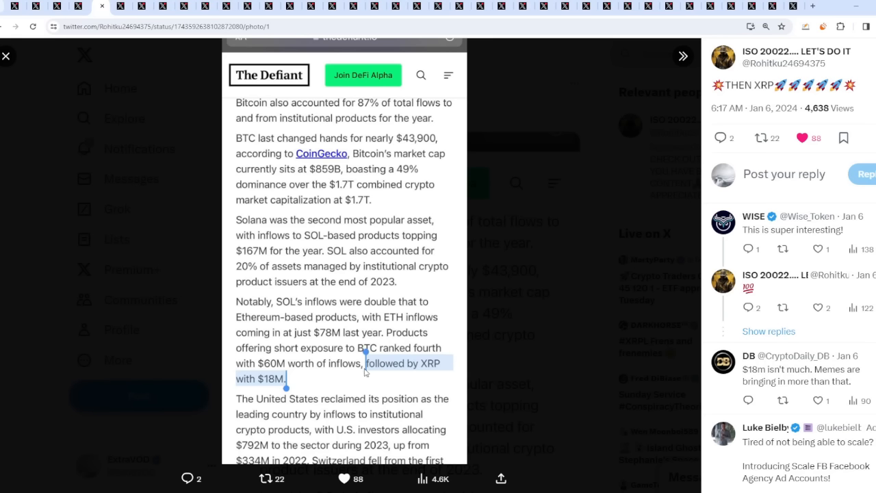
mouse_move(304, 378)
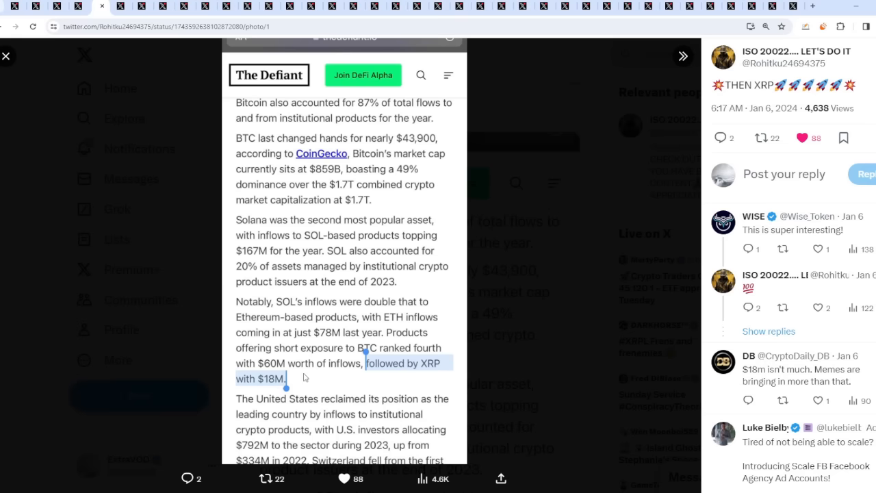
mouse_move(835, 176)
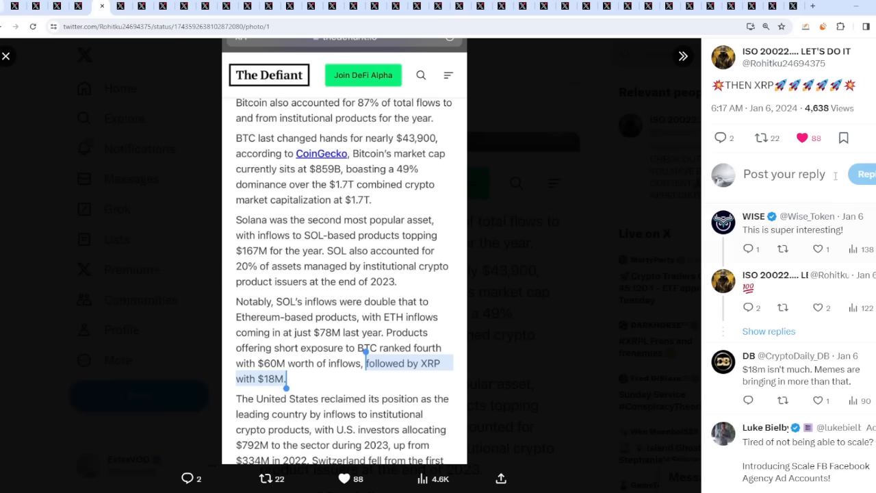
Scroll through the Defiant screenshot citing $18M XRP inflows, then close it
scroll("down", 3)
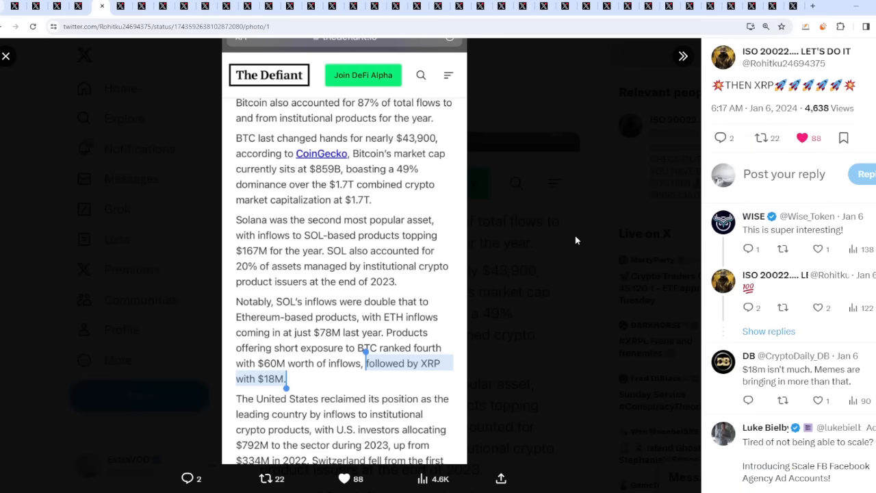
mouse_move(583, 226)
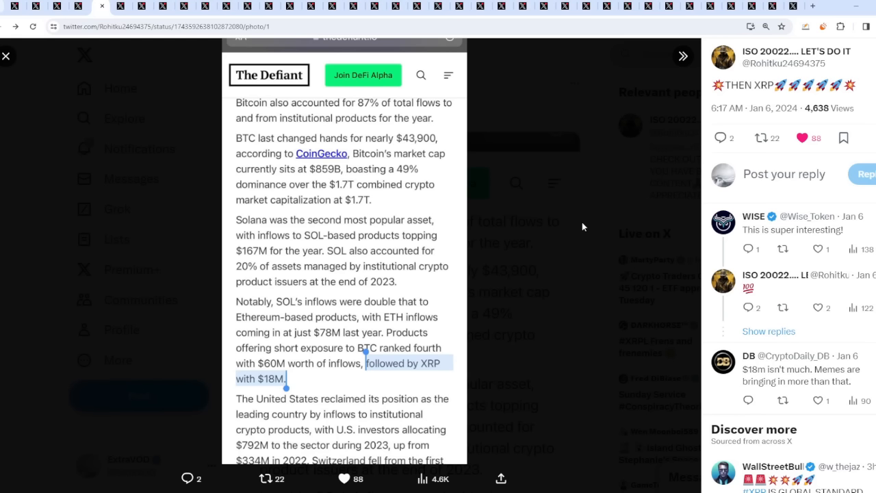
left_click(6, 55)
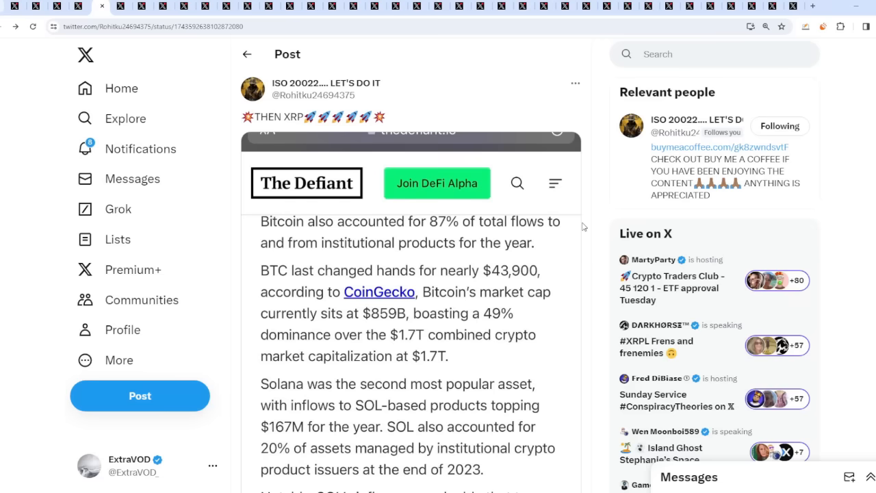
mouse_move(601, 106)
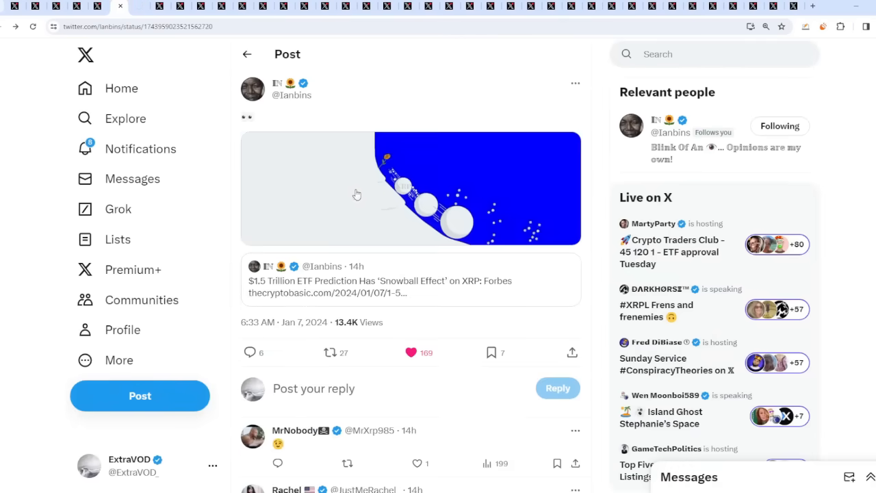
Open the Crypto Basic '$1.5 Trillion ETF Snowball Effect' link and enlarge the snowball image
left_click(410, 188)
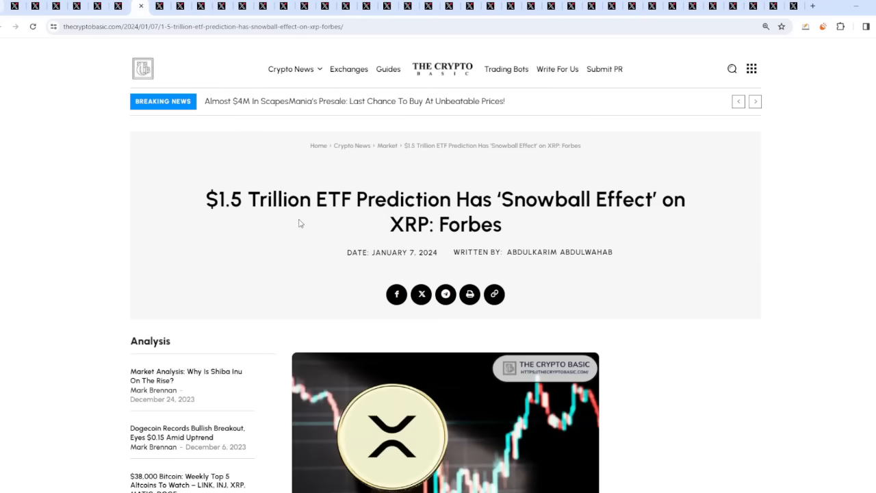
left_click_drag(248, 199, 400, 199)
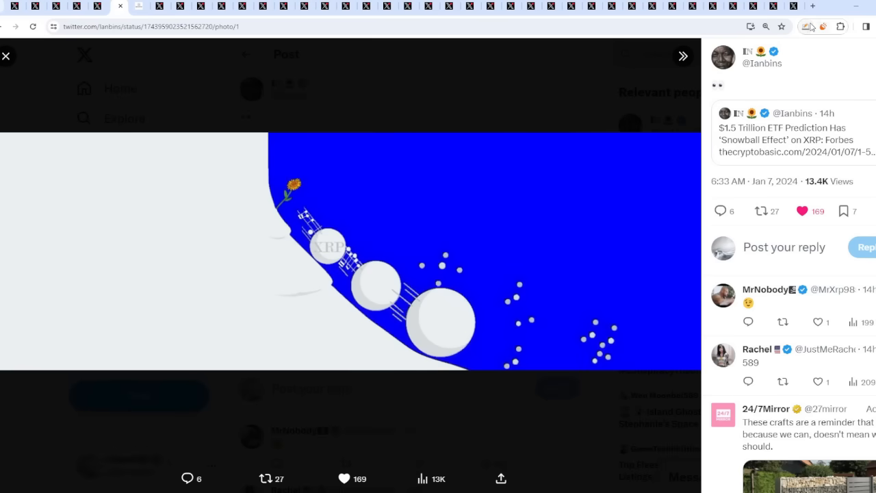
Draw a green curve down the snowy slope of the XRP snowball image
left_click_drag(250, 179, 492, 400)
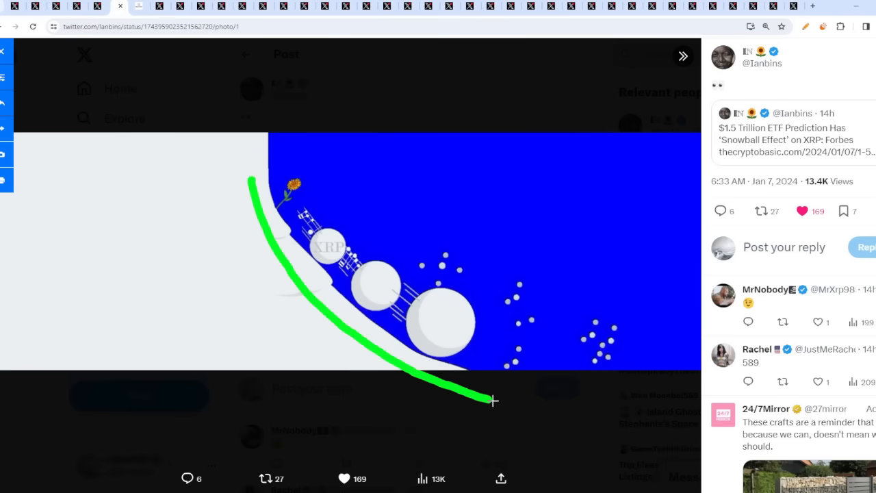
left_click_drag(492, 400, 586, 435)
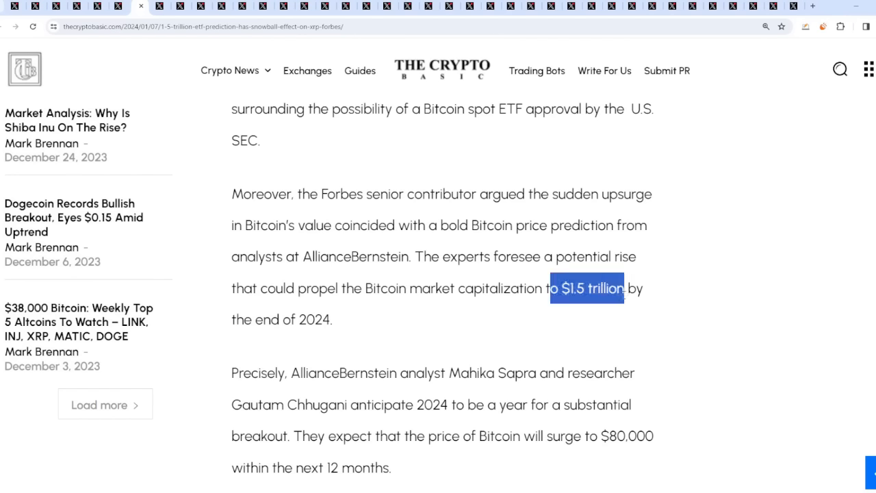
Highlight 'Bitcoin' in the $1.5 trillion prediction and the Domino Effect heading while scrolling
left_click(587, 288)
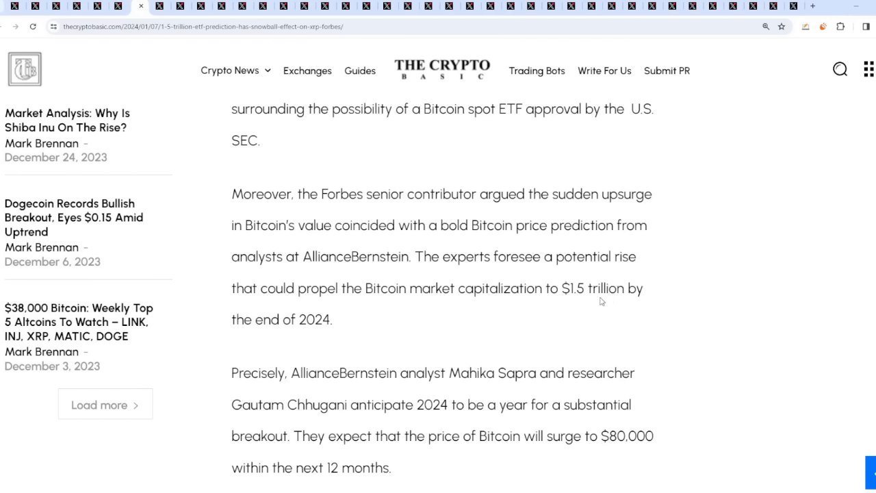
double_click(385, 288)
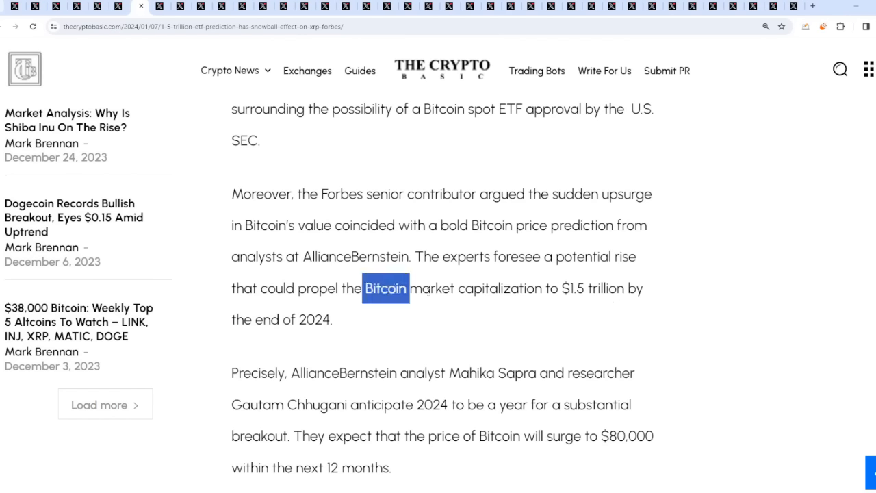
left_click(497, 306)
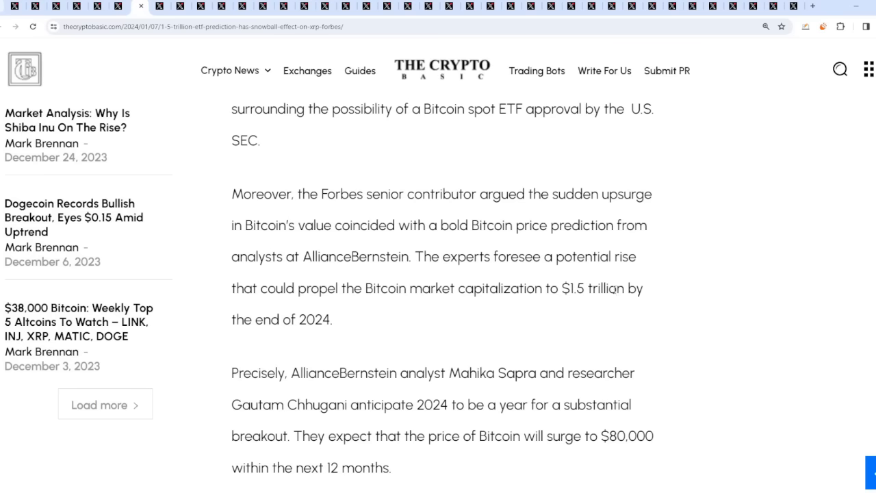
scroll("down", 3)
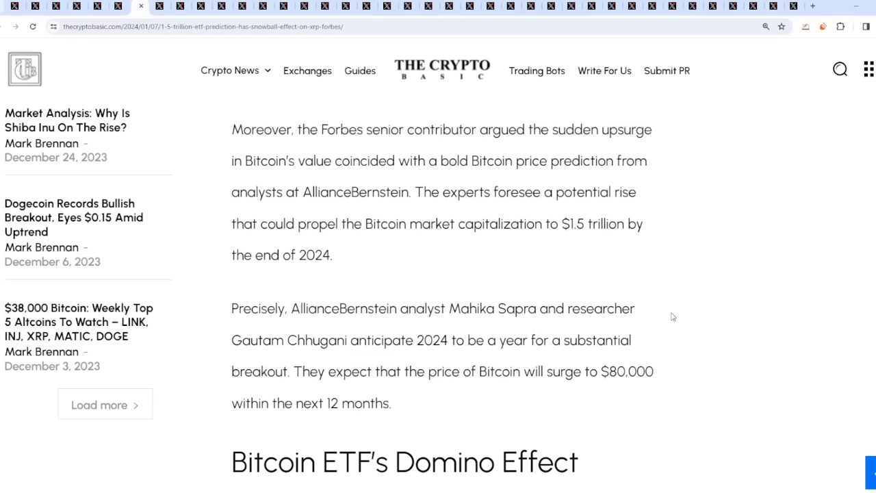
scroll("down", 3)
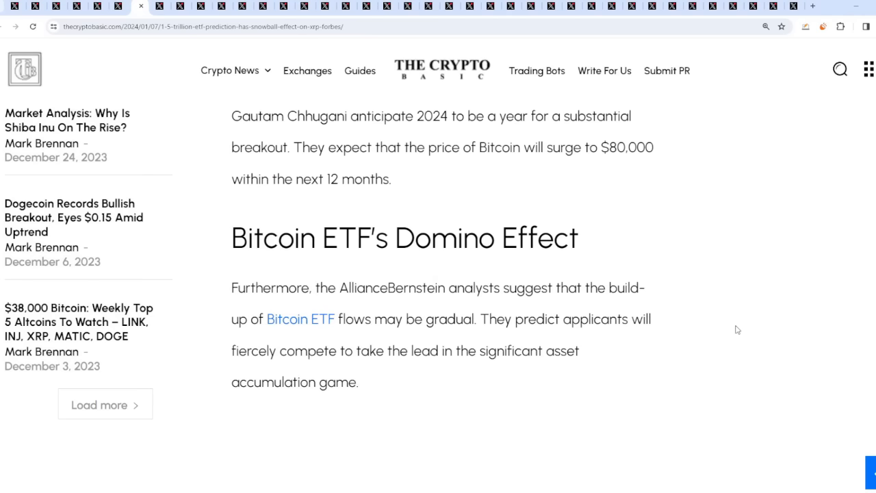
double_click(271, 238)
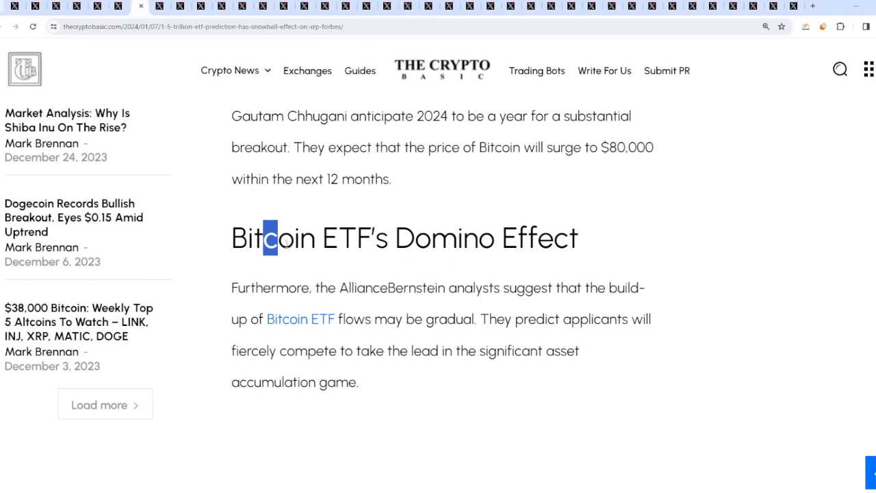
scroll("down", 3)
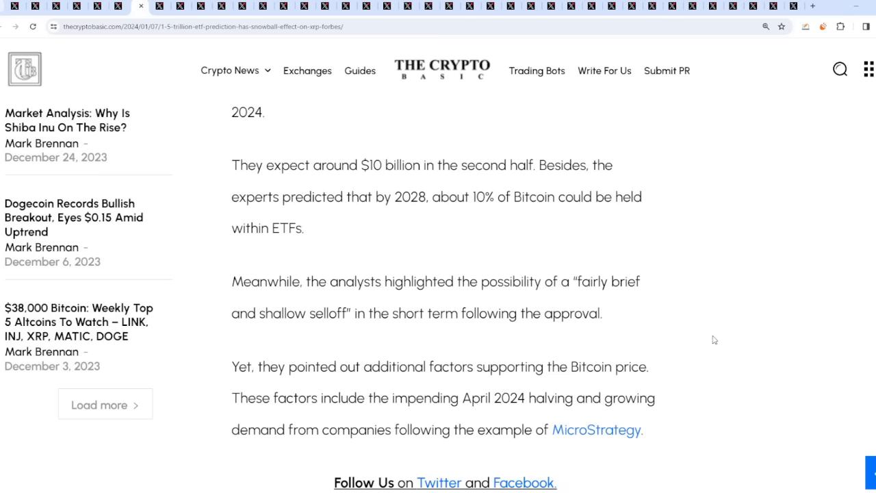
scroll("down", 3)
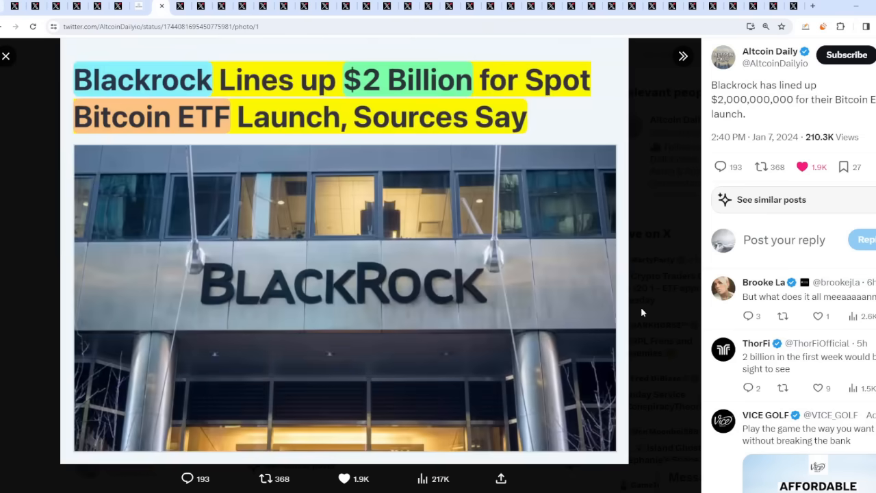
Close the enlarged Blackrock $2 Billion Spot Bitcoin ETF headline image
left_click(7, 56)
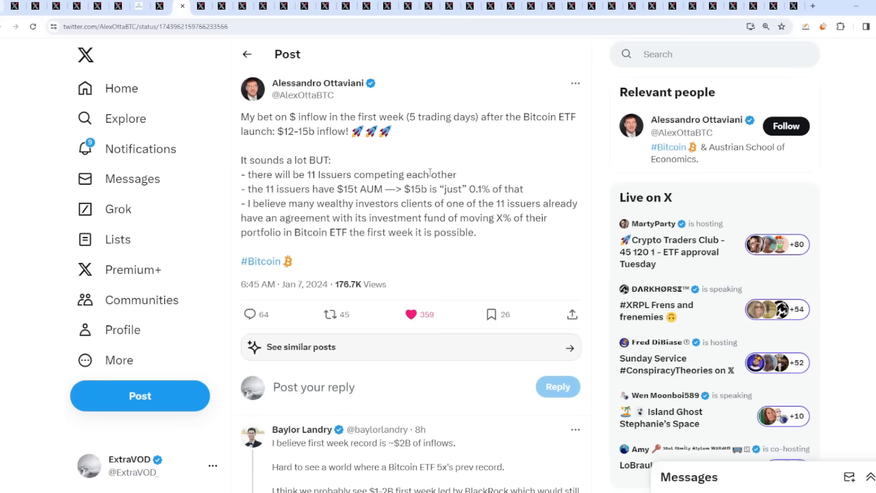
Handwrite '$1B USDT' over Ottaviani's post, underline '$12-15b', then erase the marks
left_click_drag(477, 185, 544, 130)
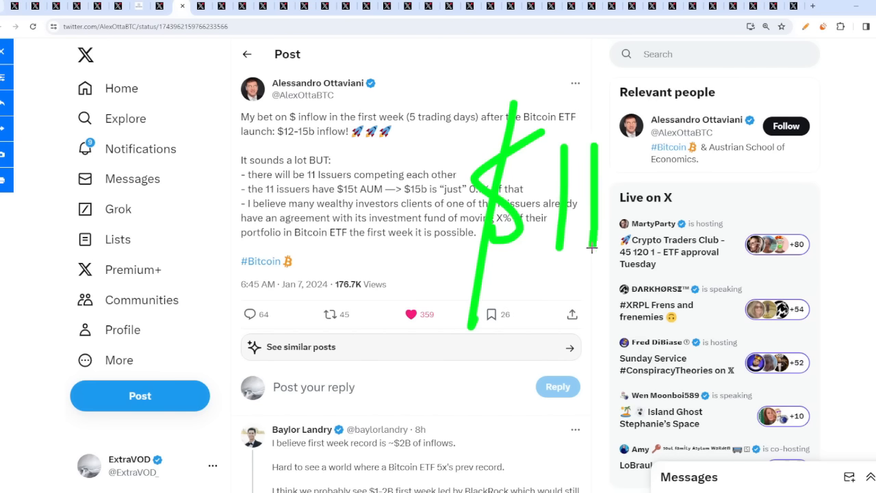
left_click_drag(595, 246, 760, 205)
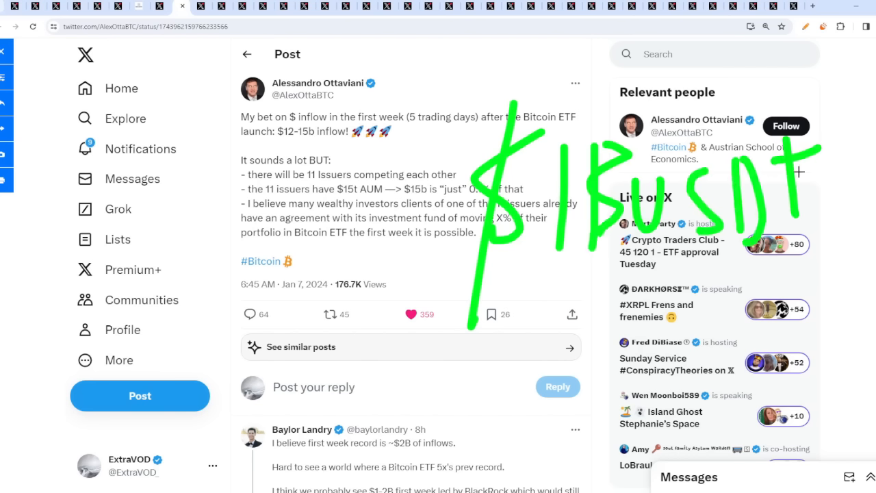
mouse_move(797, 171)
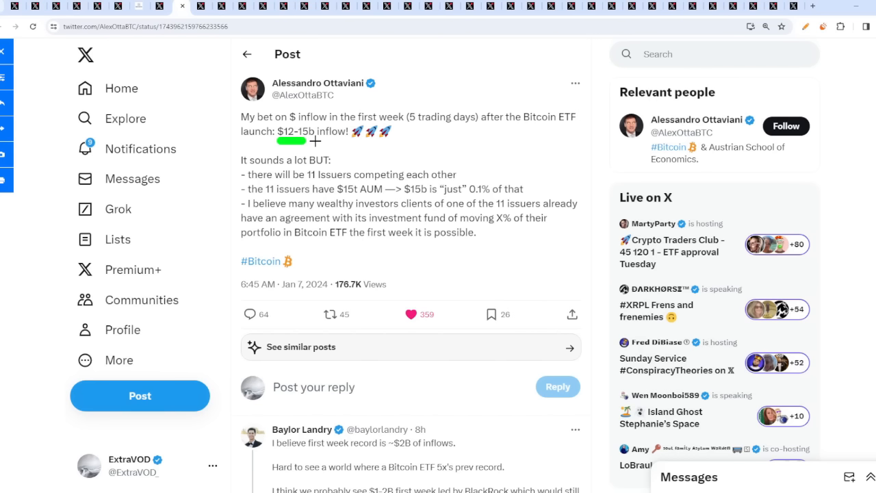
left_click_drag(541, 133, 507, 239)
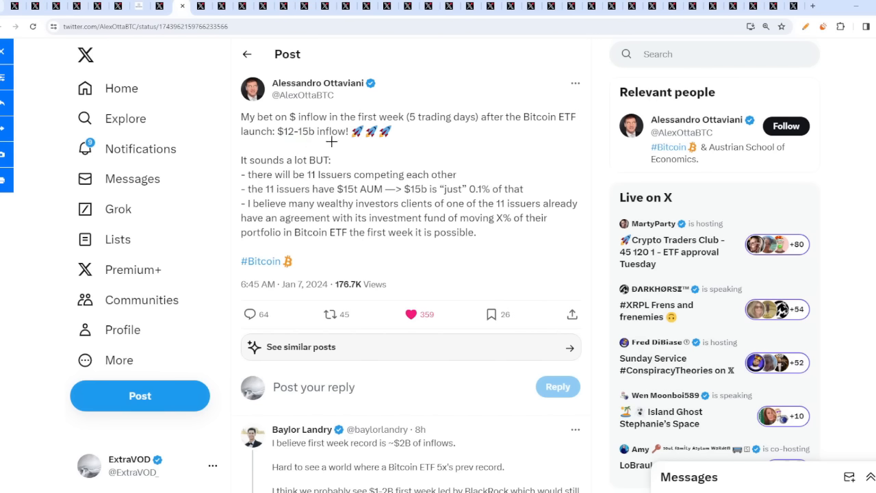
mouse_move(453, 236)
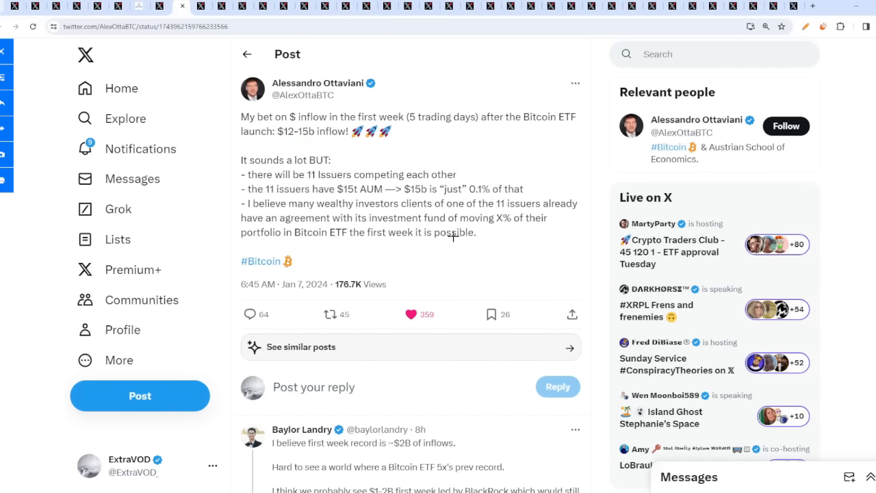
left_click_drag(445, 284, 532, 135)
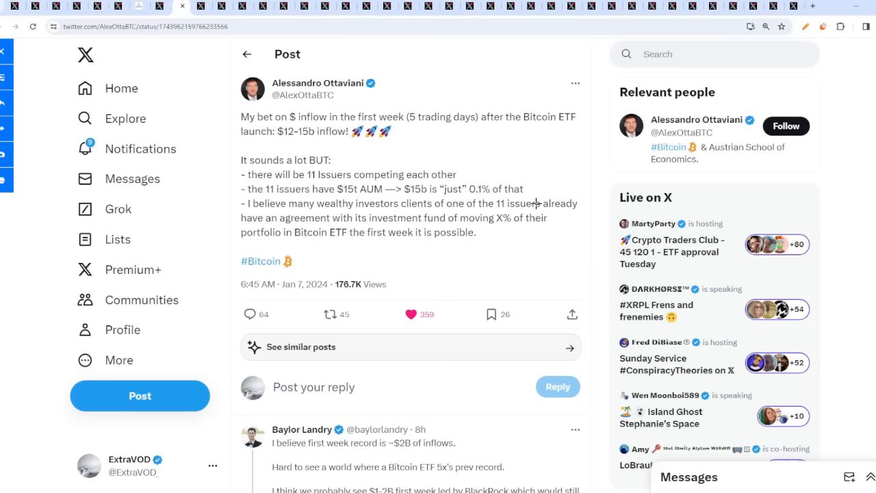
mouse_move(454, 214)
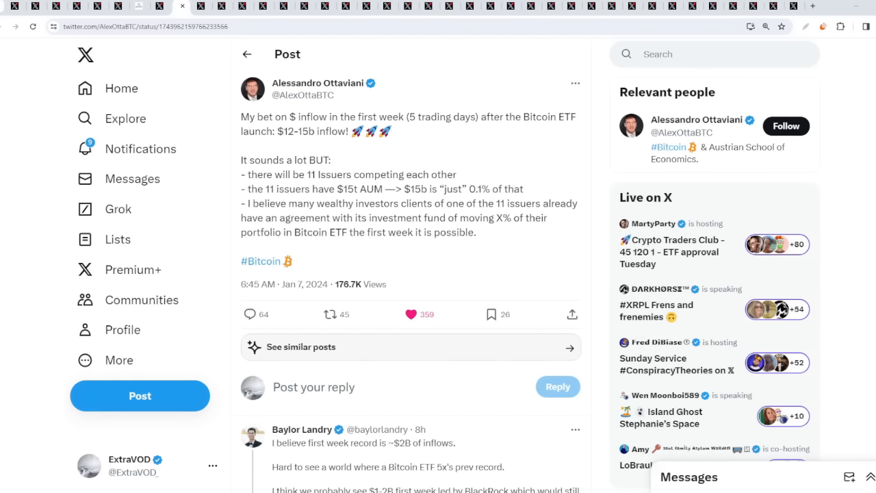
mouse_move(599, 189)
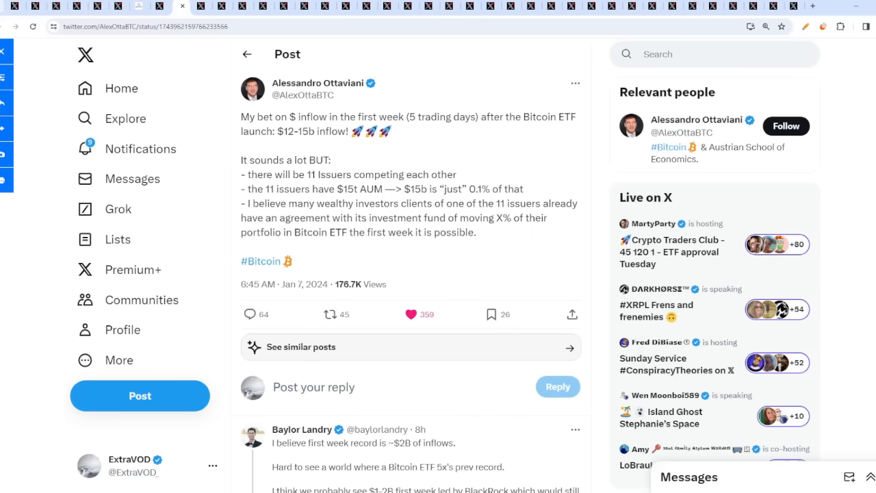
mouse_move(544, 180)
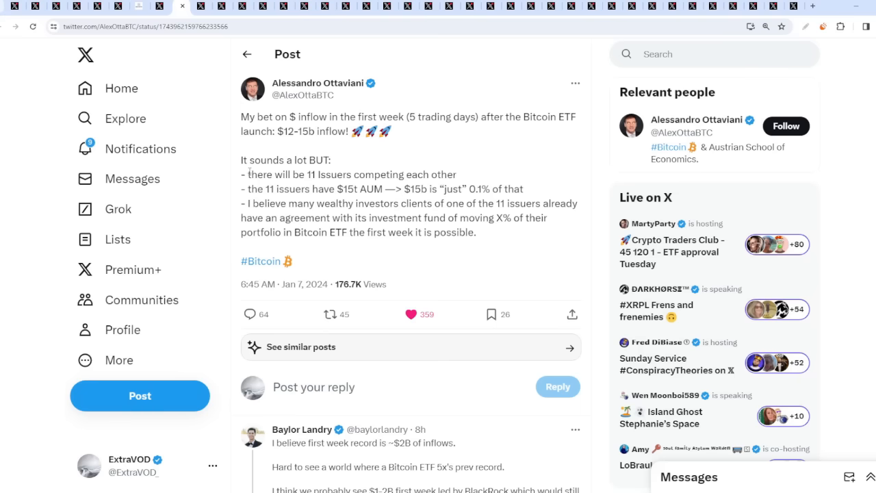
mouse_move(241, 168)
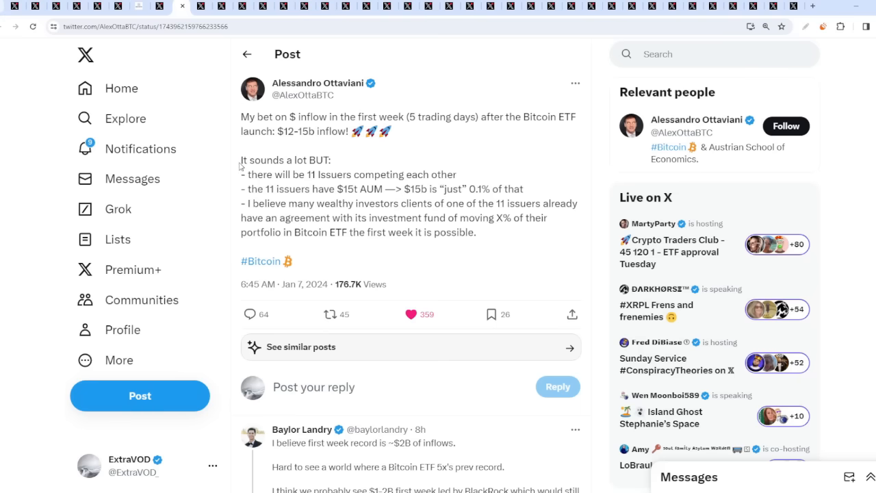
left_click_drag(239, 159, 456, 174)
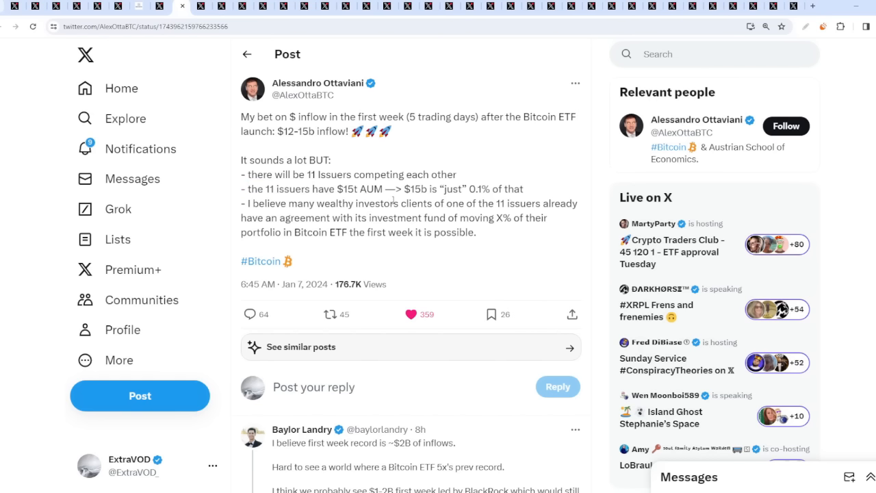
left_click_drag(359, 175, 410, 188)
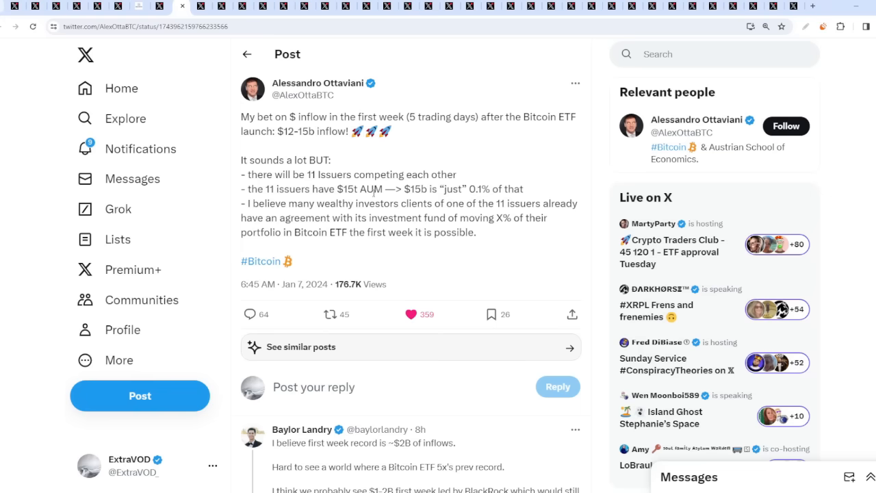
mouse_move(318, 241)
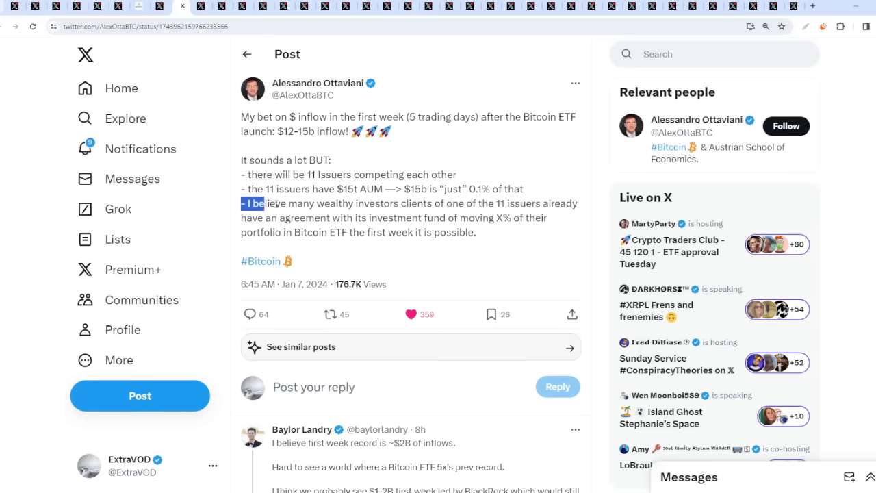
left_click_drag(257, 204, 472, 233)
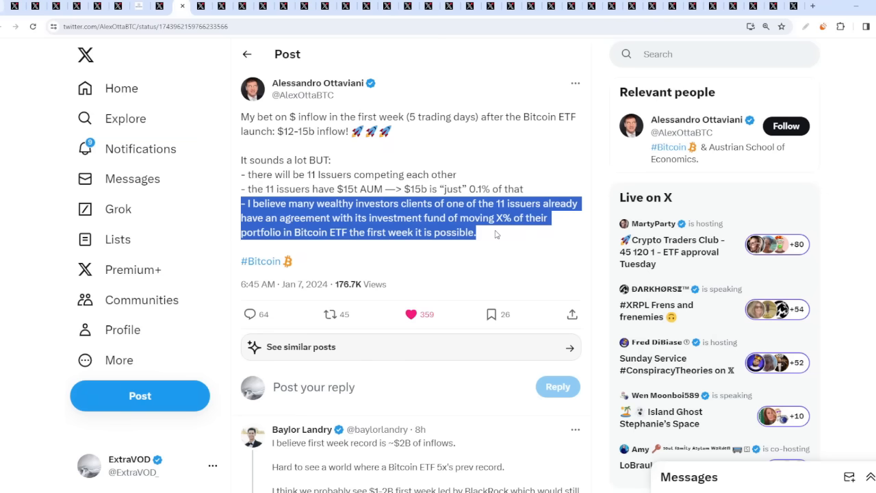
mouse_move(514, 237)
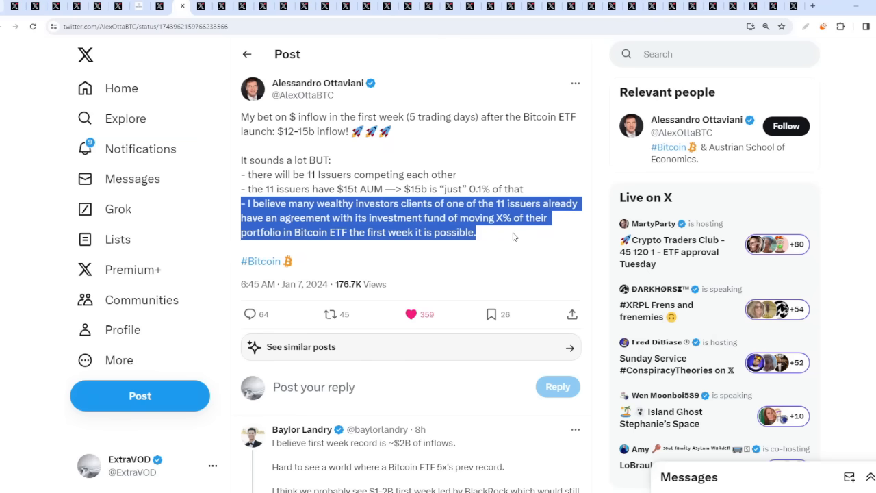
mouse_move(514, 240)
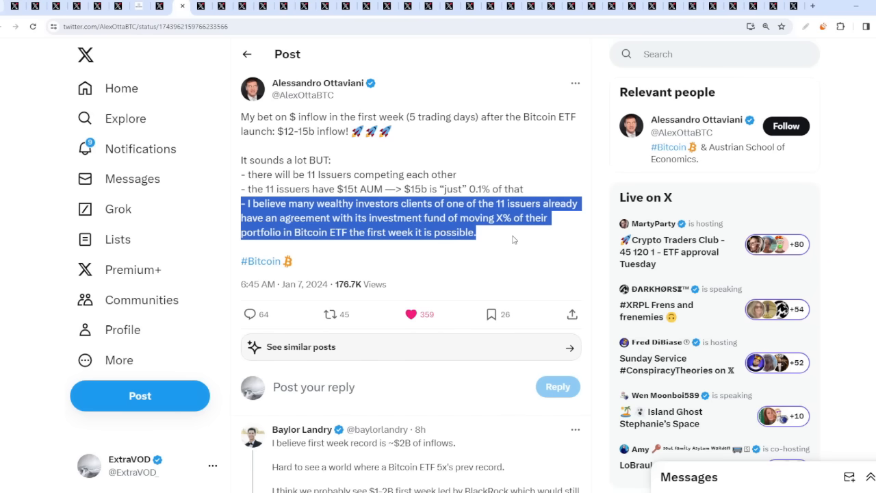
left_click(579, 169)
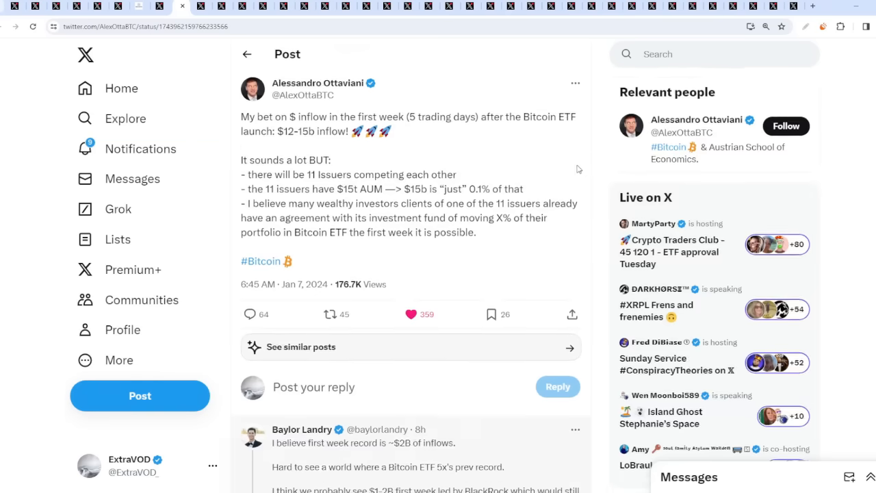
scroll("down", 3)
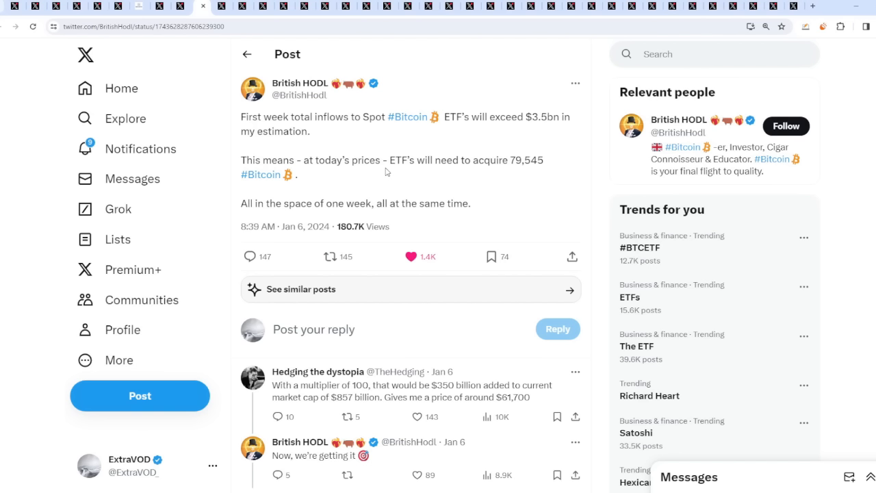
mouse_move(516, 133)
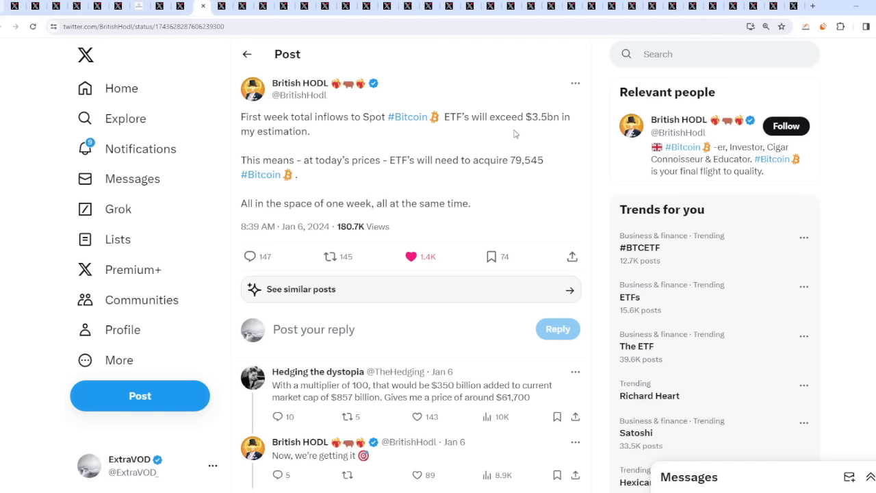
mouse_move(404, 165)
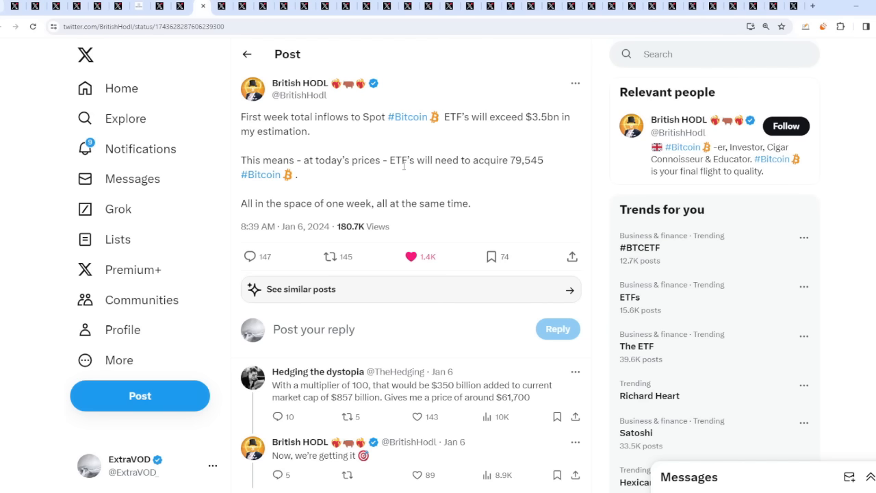
mouse_move(378, 196)
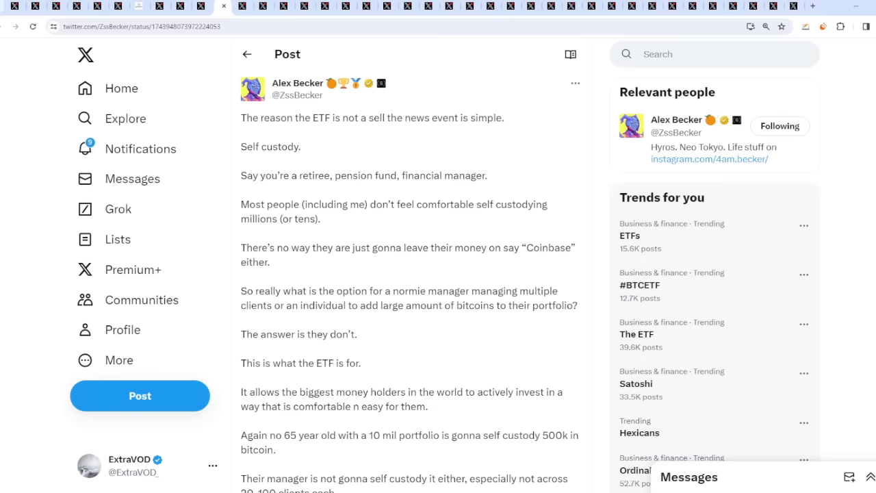
mouse_move(601, 193)
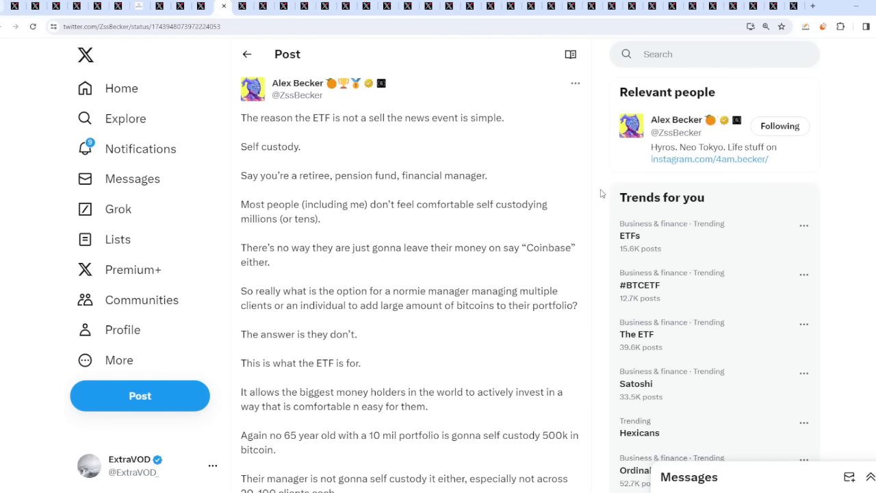
mouse_move(577, 209)
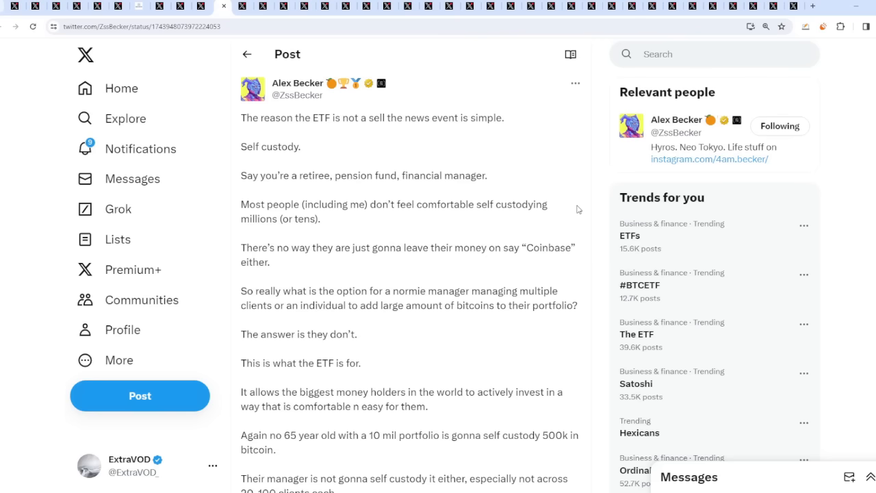
Highlight the Coinbase line, the normie manager question and the self-custody paragraphs
left_click_drag(241, 247, 270, 262)
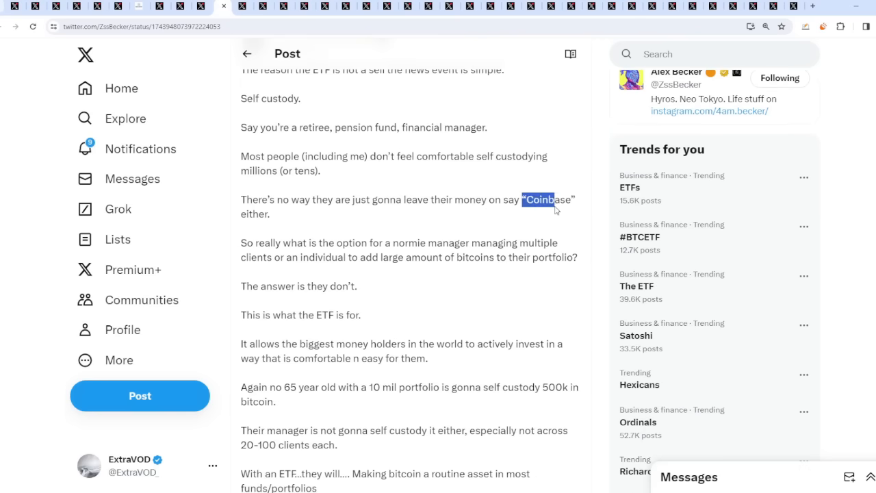
left_click(556, 211)
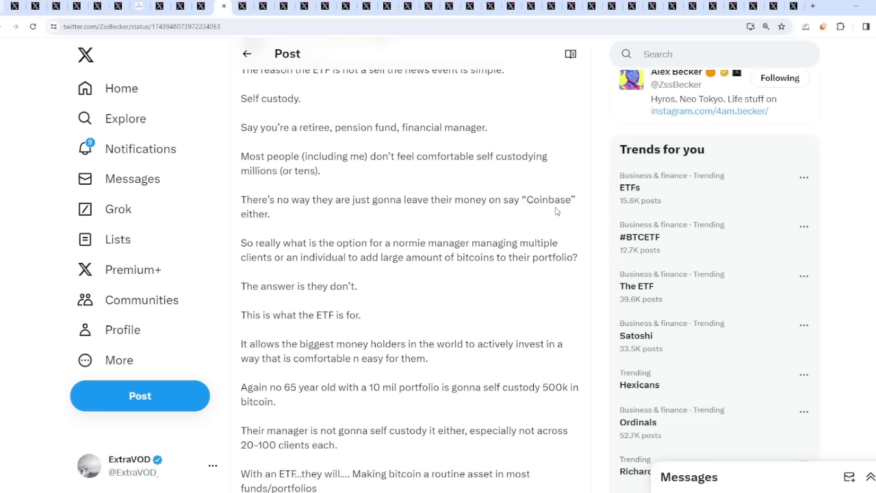
mouse_move(234, 255)
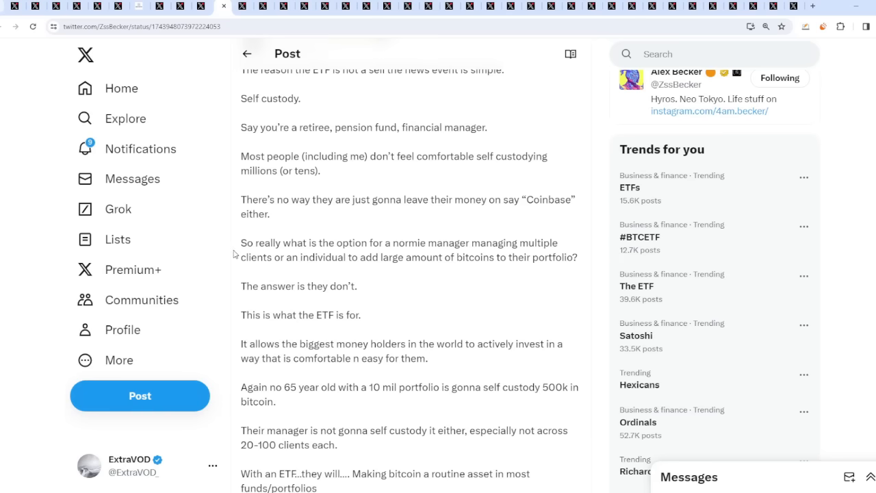
left_click_drag(241, 242, 327, 256)
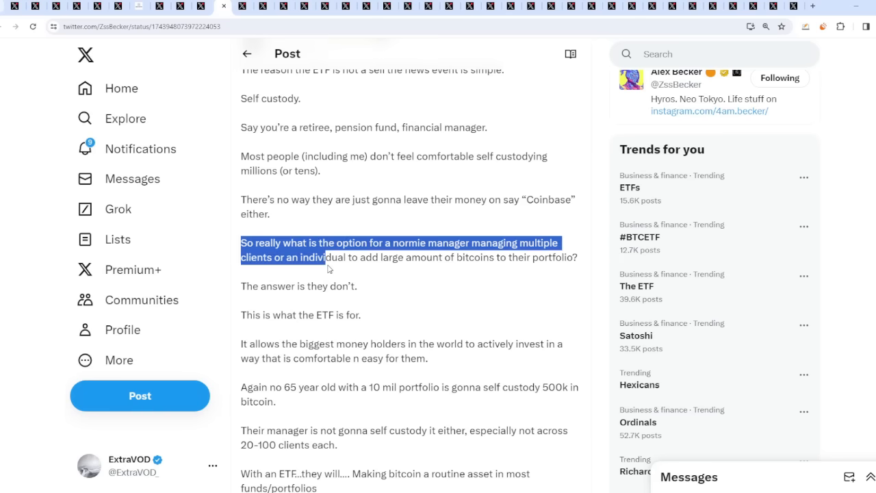
left_click(328, 268)
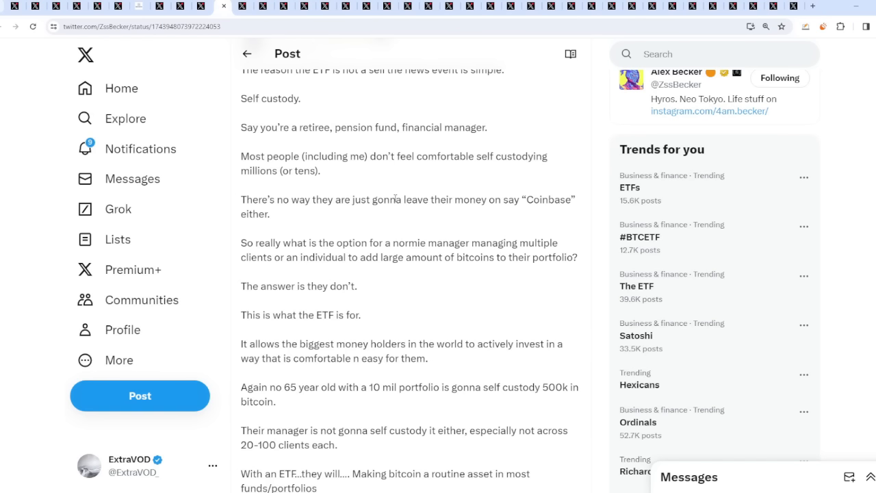
mouse_move(379, 215)
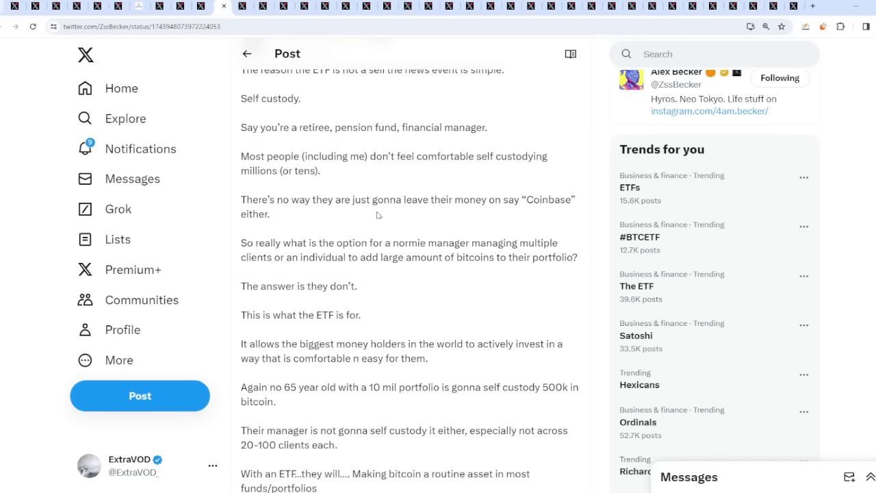
mouse_move(484, 354)
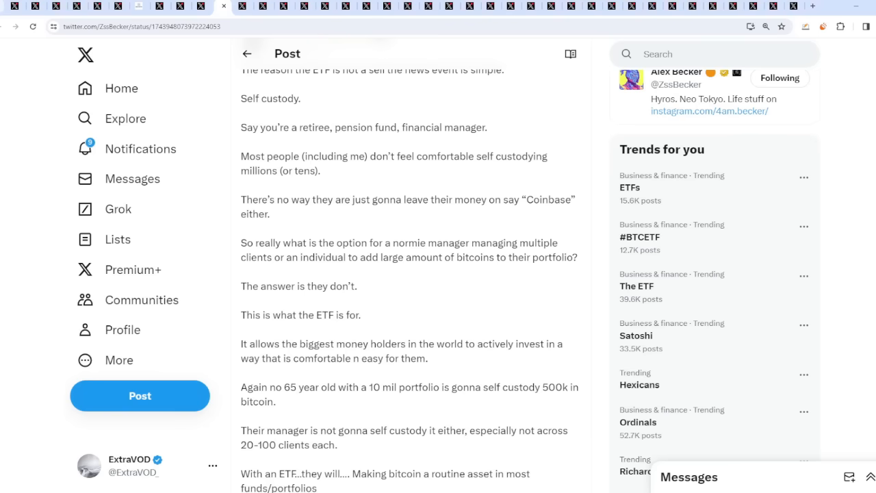
mouse_move(362, 254)
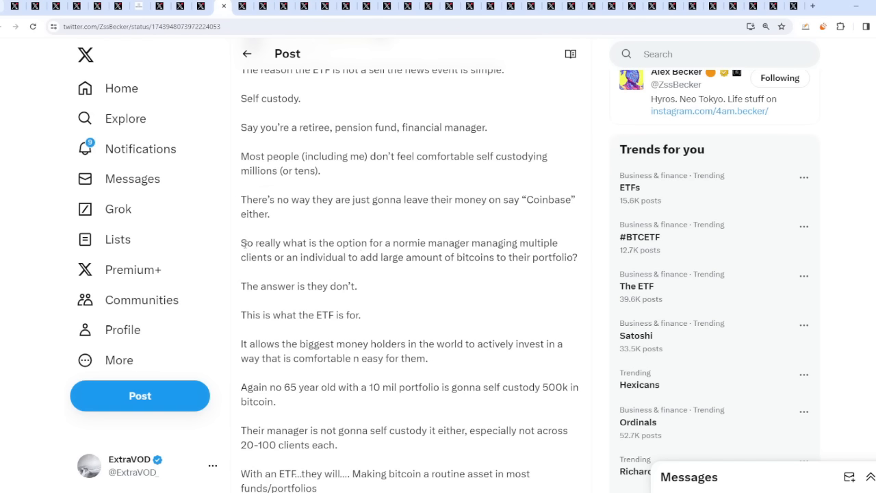
left_click_drag(240, 243, 460, 242)
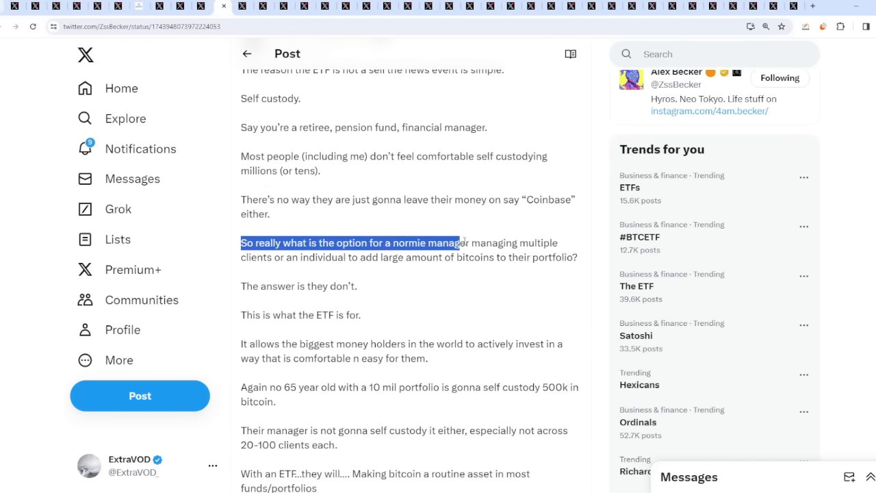
left_click_drag(461, 243, 519, 242)
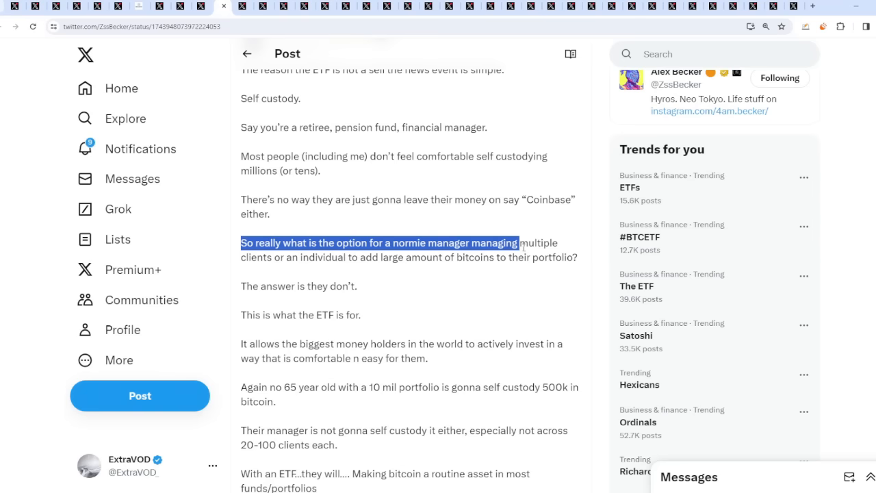
left_click(531, 260)
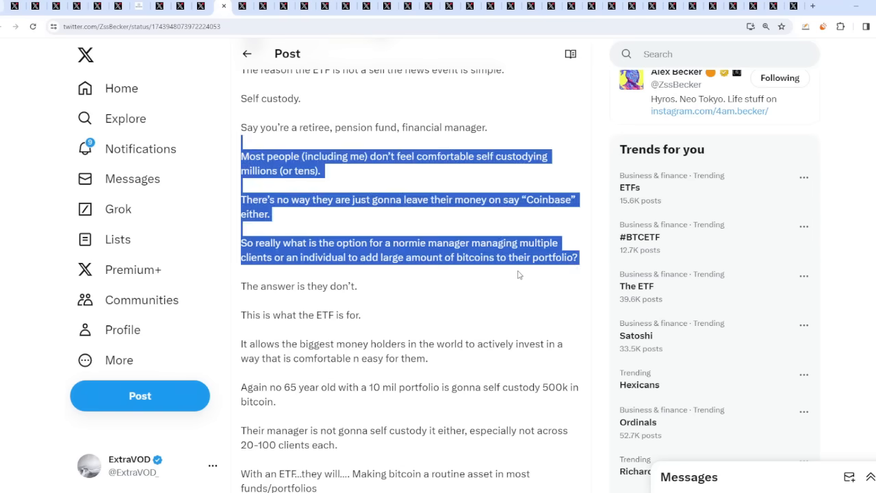
scroll("down", 3)
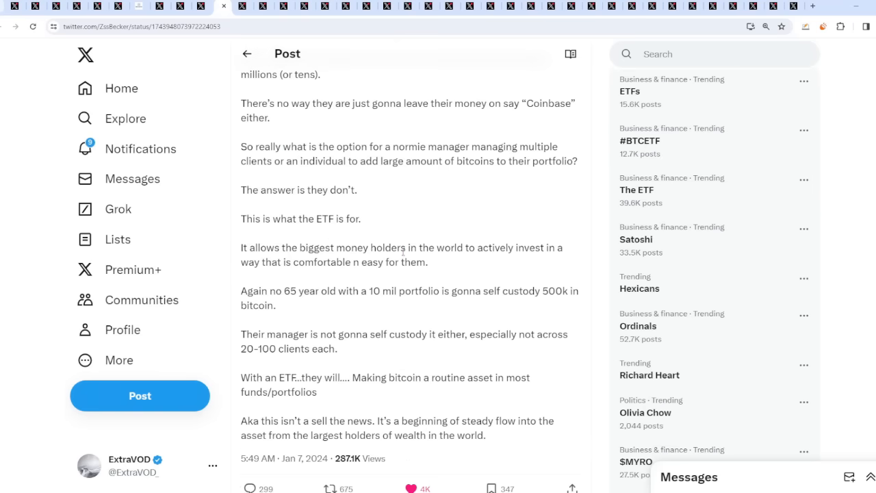
mouse_move(411, 225)
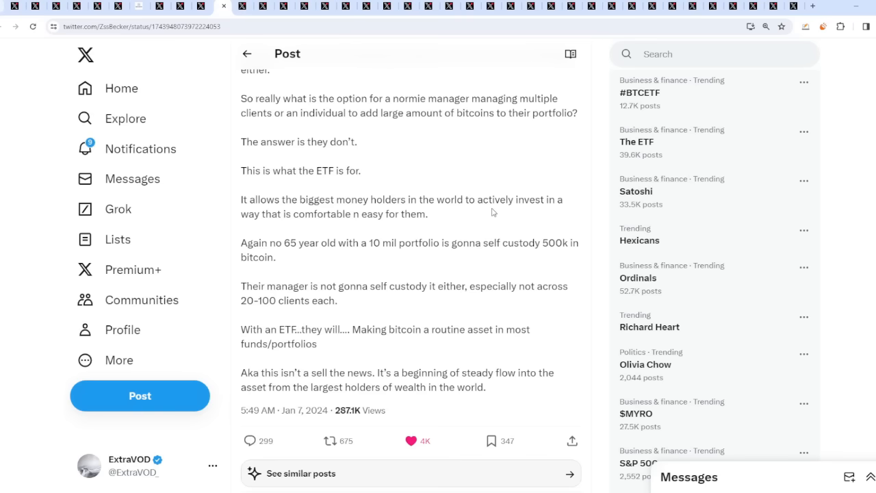
scroll("down", 3)
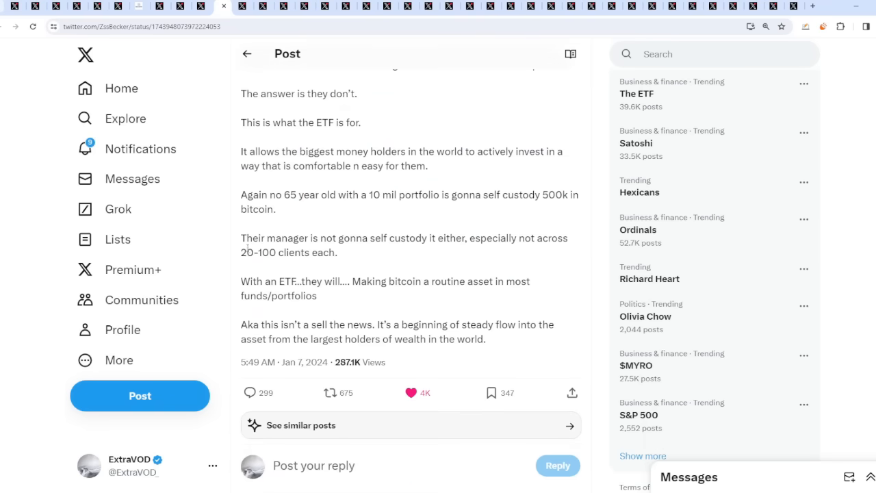
left_click_drag(241, 237, 337, 252)
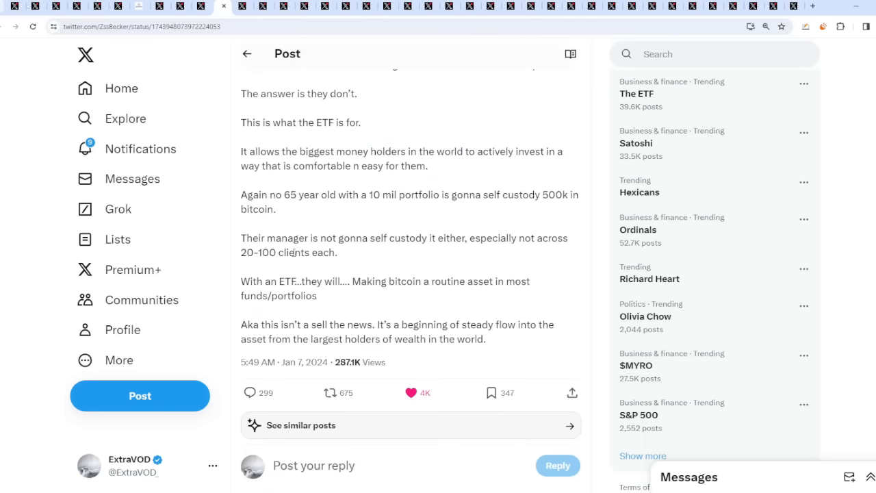
scroll("down", 3)
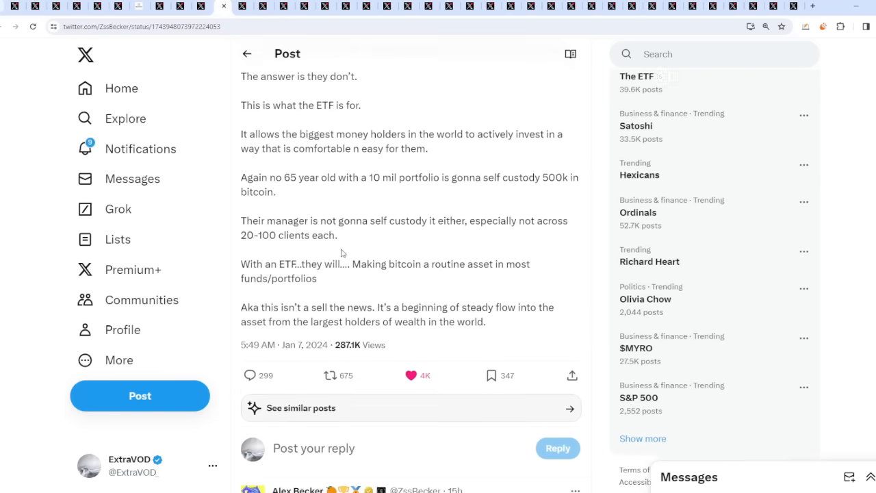
scroll("down", 3)
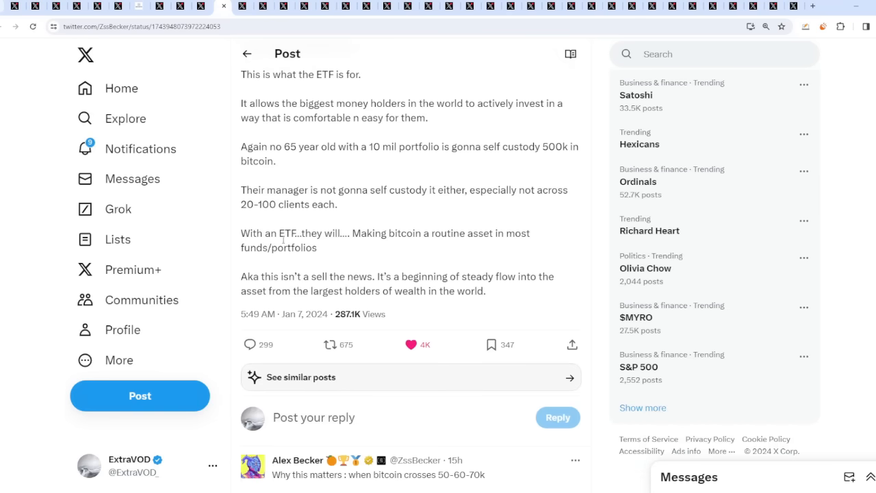
mouse_move(334, 254)
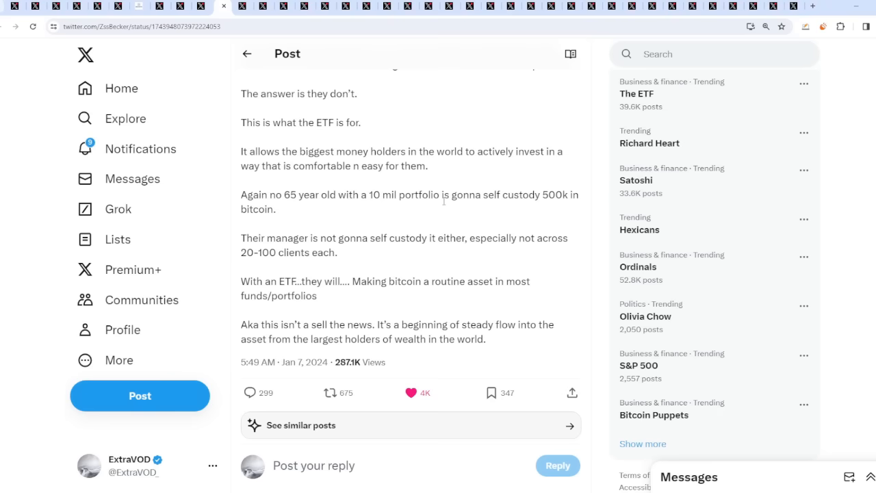
scroll("down", 3)
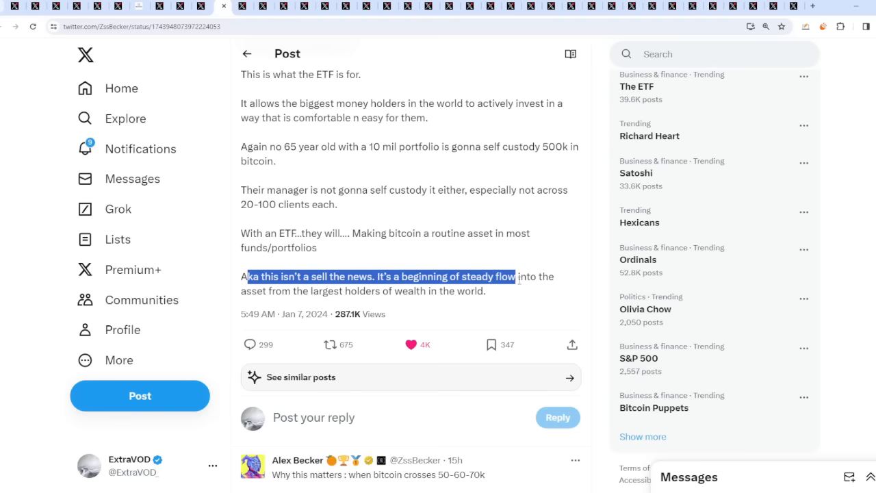
left_click(527, 288)
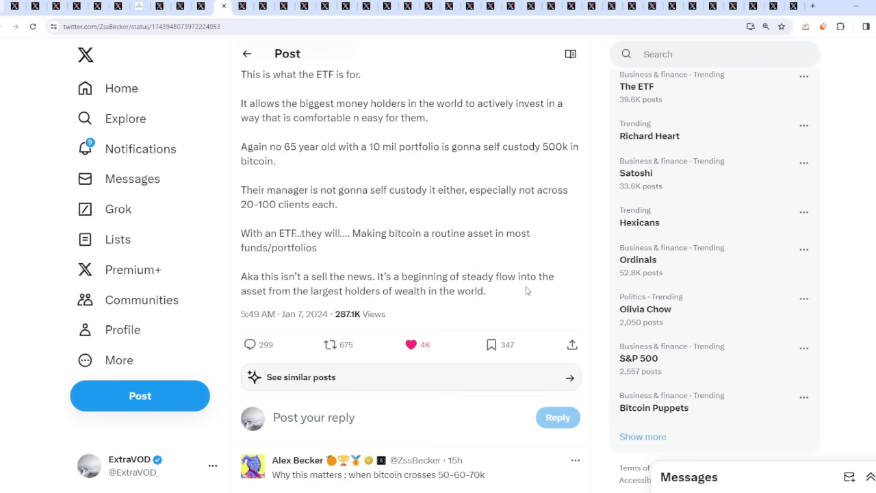
scroll("down", 3)
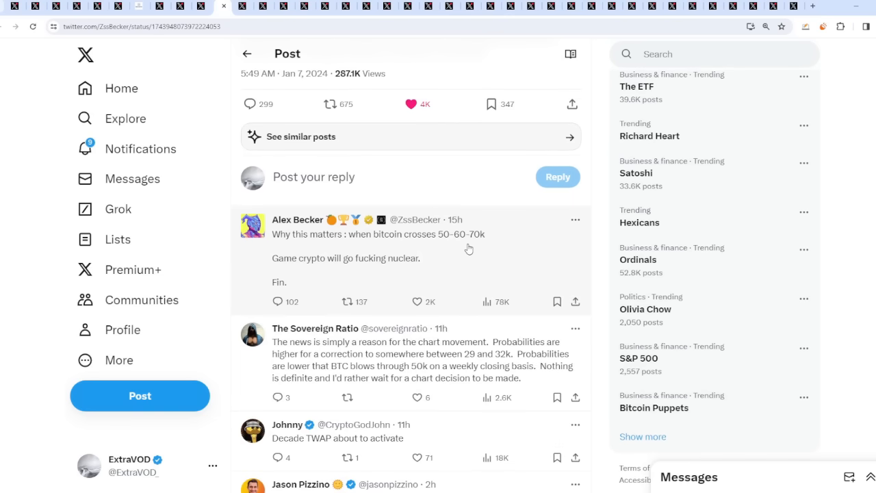
mouse_move(364, 267)
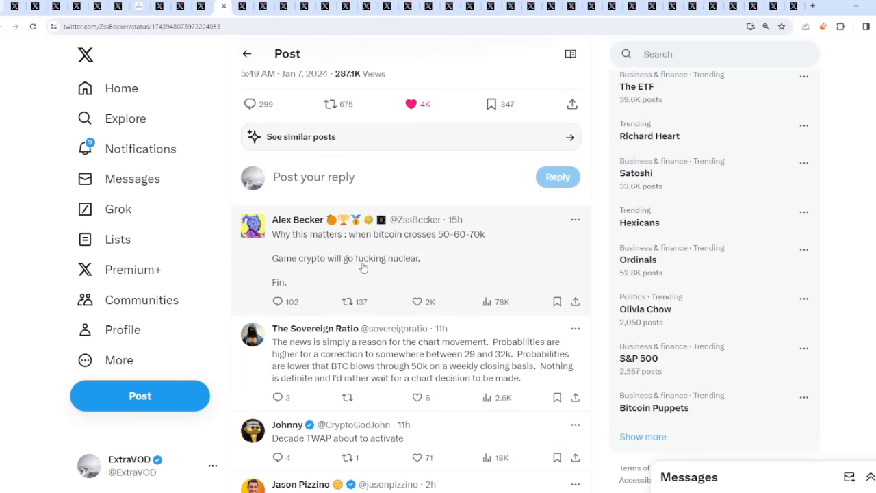
scroll("down", 3)
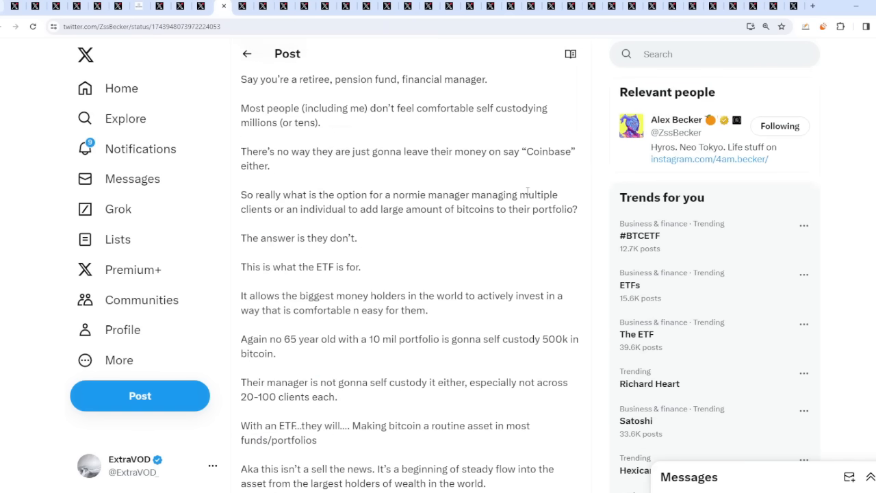
scroll("up", 3)
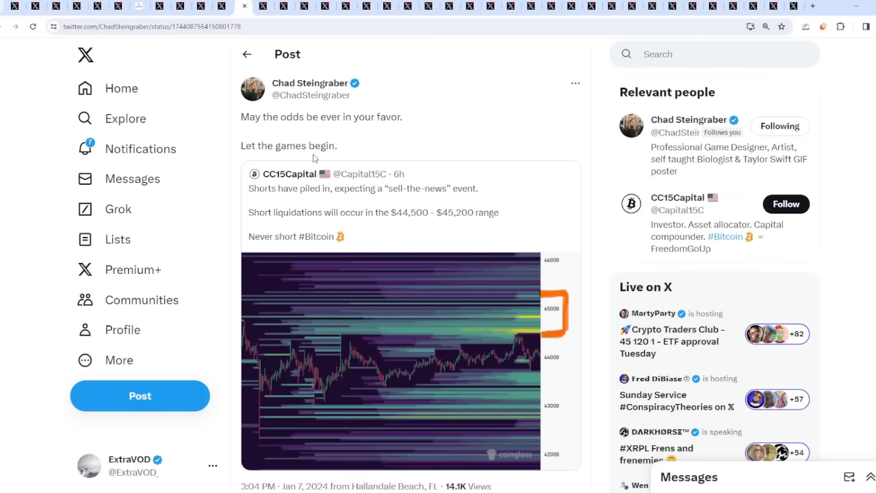
mouse_move(365, 134)
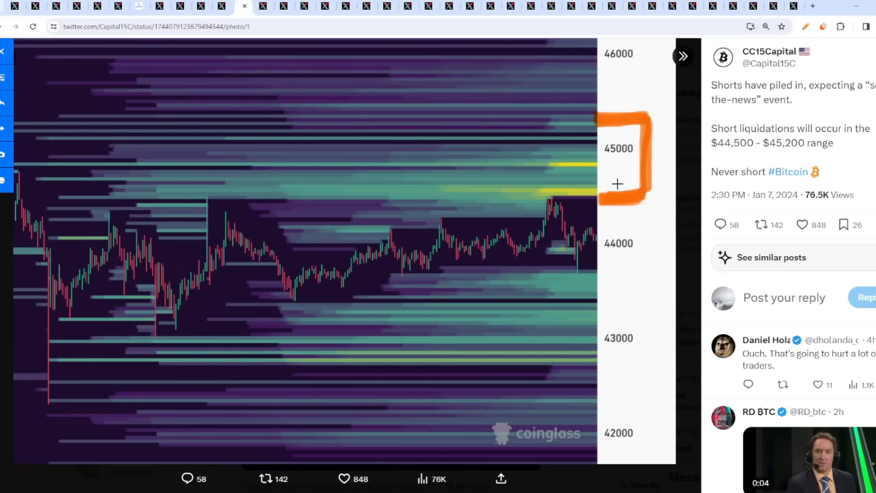
mouse_move(601, 172)
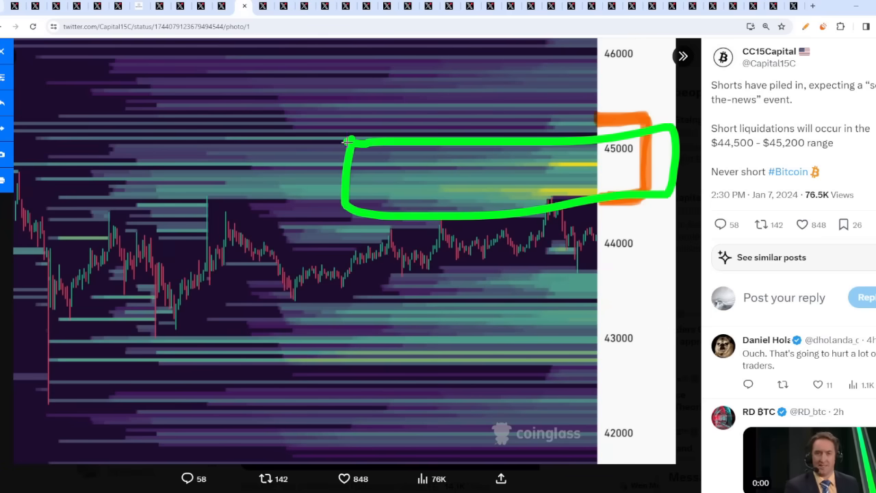
Draw a green outline around the $44,500–45,200 band and a green line inside it
left_click_drag(455, 167, 537, 168)
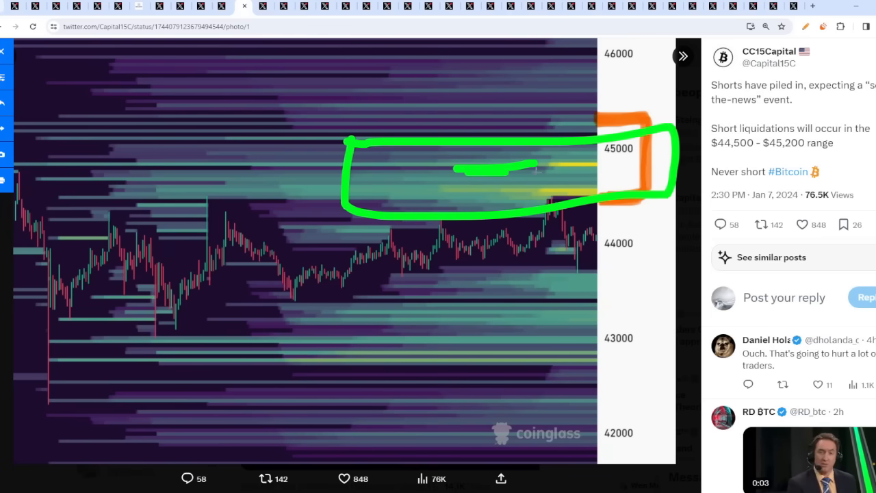
left_click_drag(575, 219, 616, 328)
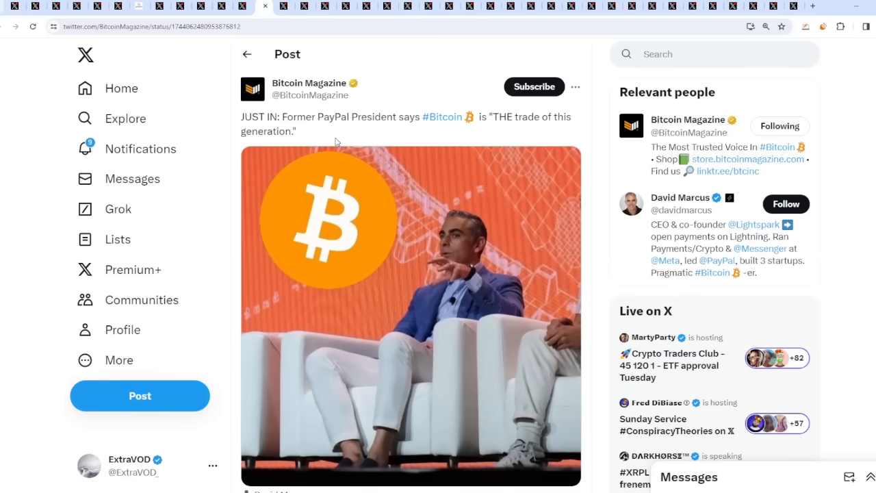
mouse_move(621, 438)
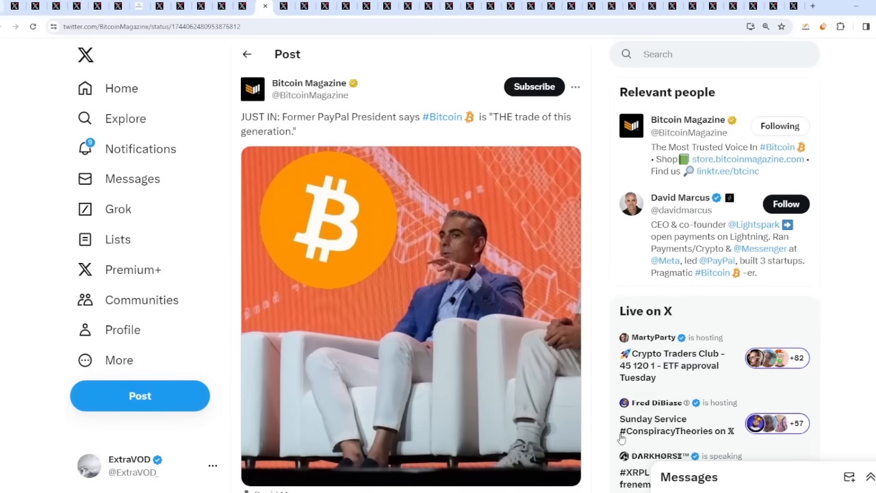
mouse_move(601, 338)
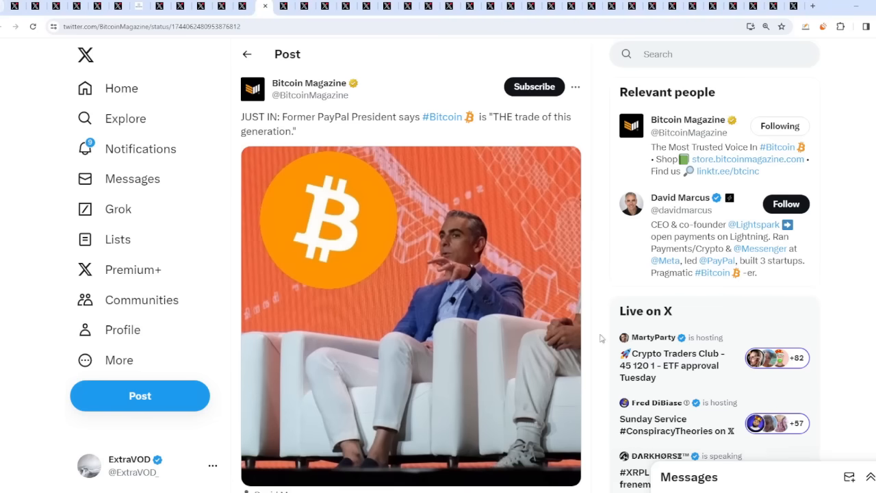
Scroll the former PayPal President post past its photo to the likes and views
scroll("down", 3)
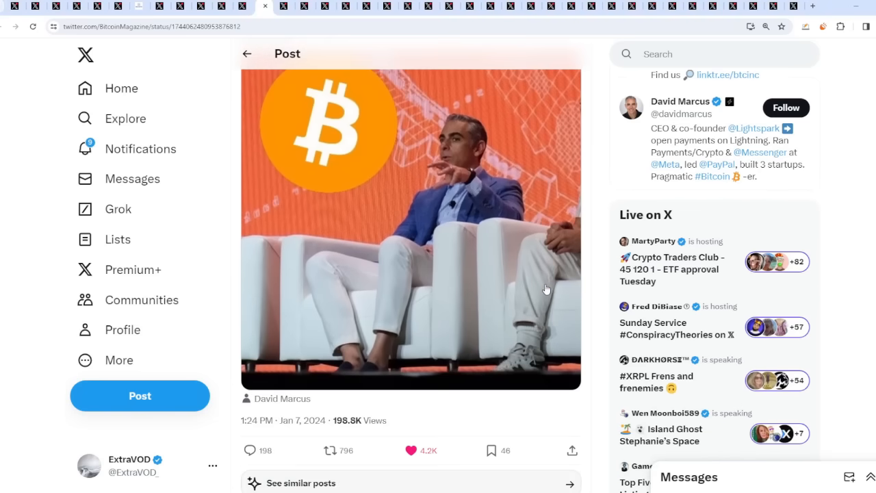
scroll("down", 3)
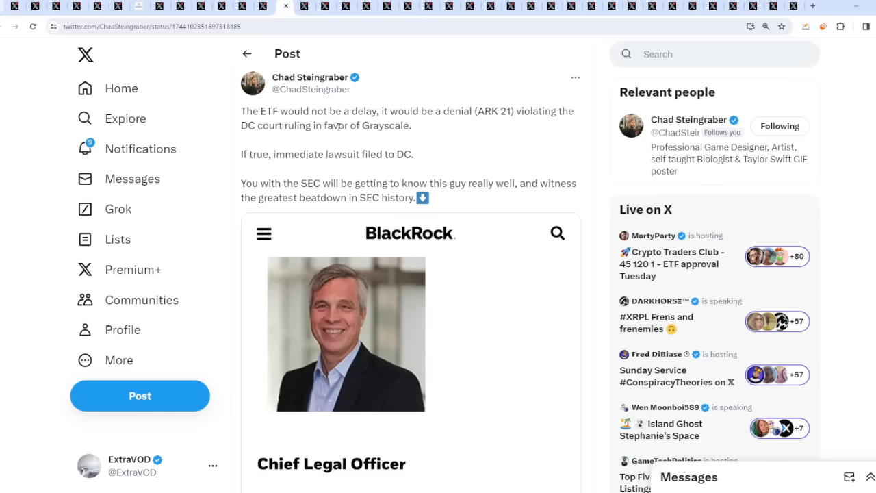
mouse_move(371, 171)
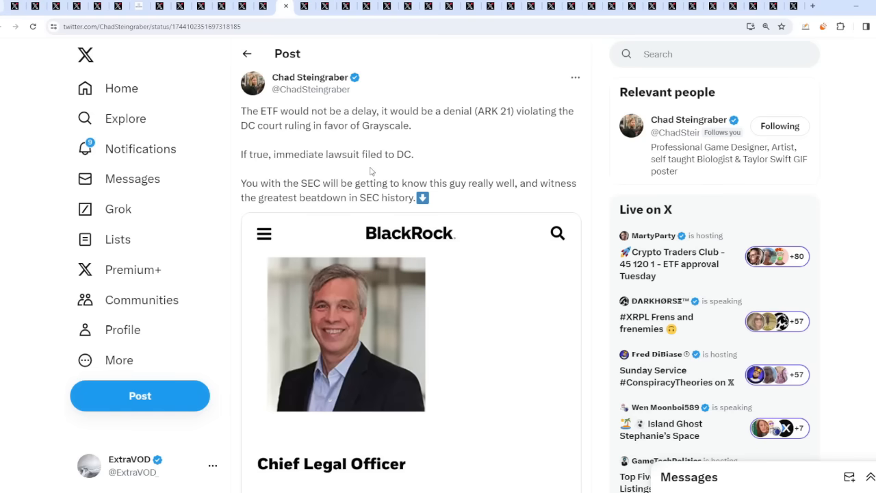
Highlight Chad Steingraber's sentence warning the SEC, then clear the highlight
double_click(274, 183)
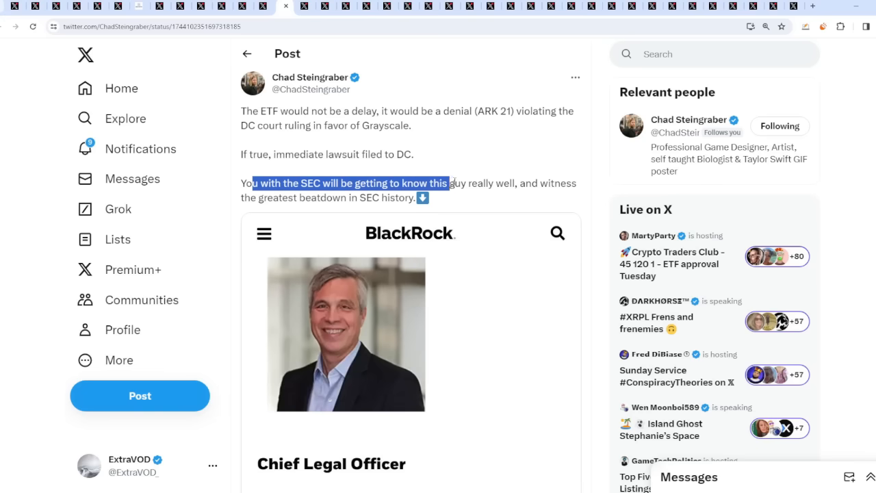
left_click(550, 199)
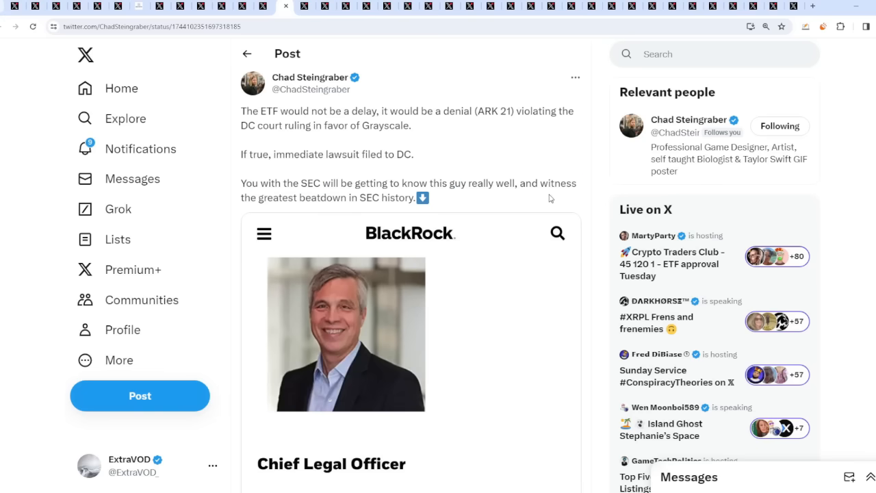
left_click(345, 334)
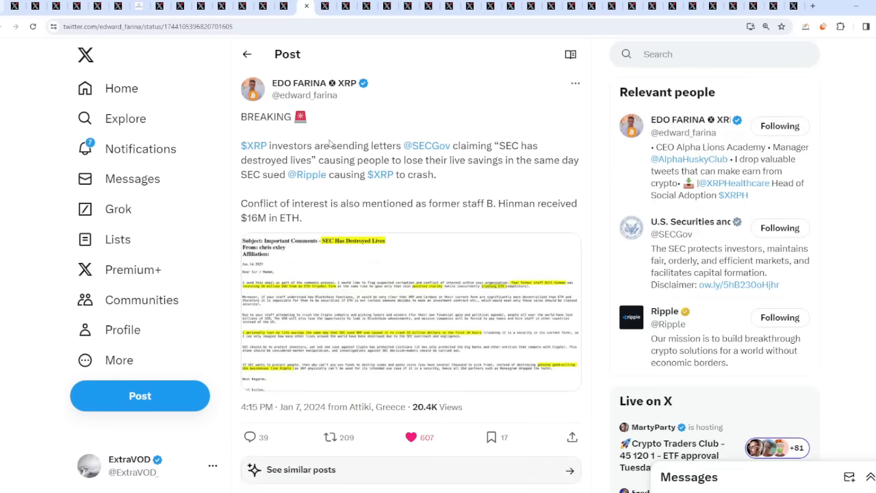
Enlarge the 'SEC Has Destroyed Lives' letter image from EDO FARINA's post
left_click(411, 312)
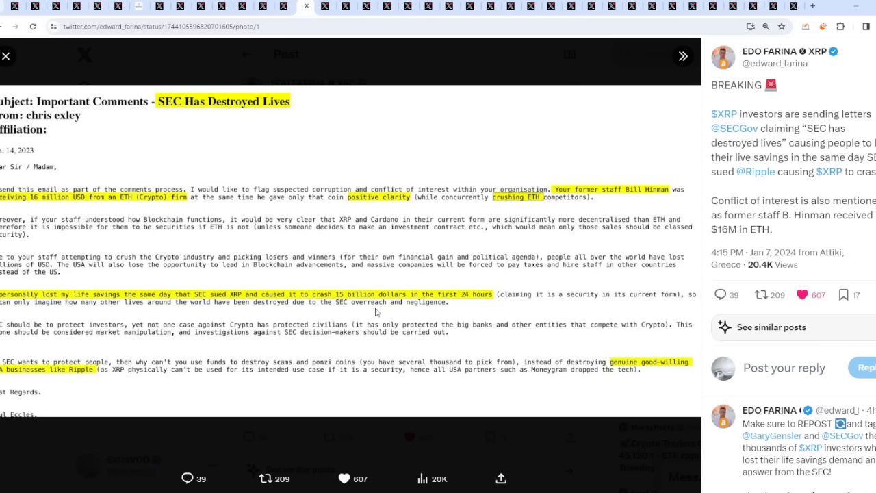
mouse_move(261, 158)
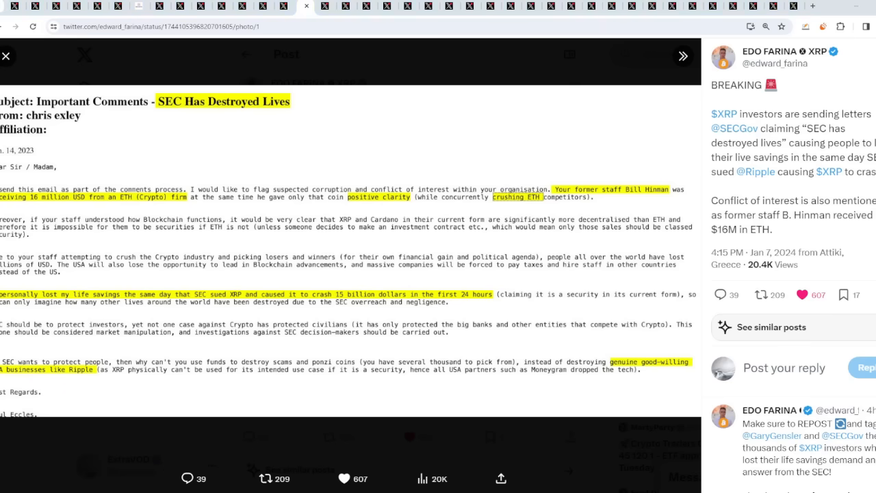
mouse_move(619, 456)
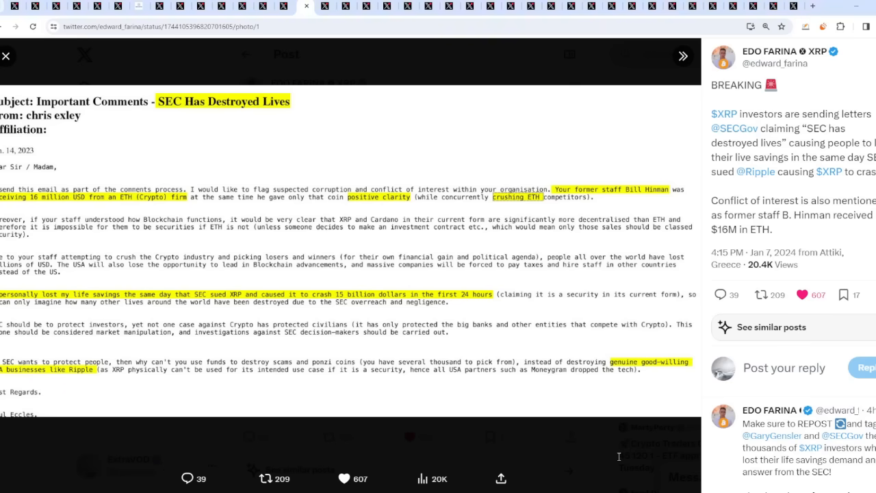
mouse_move(598, 67)
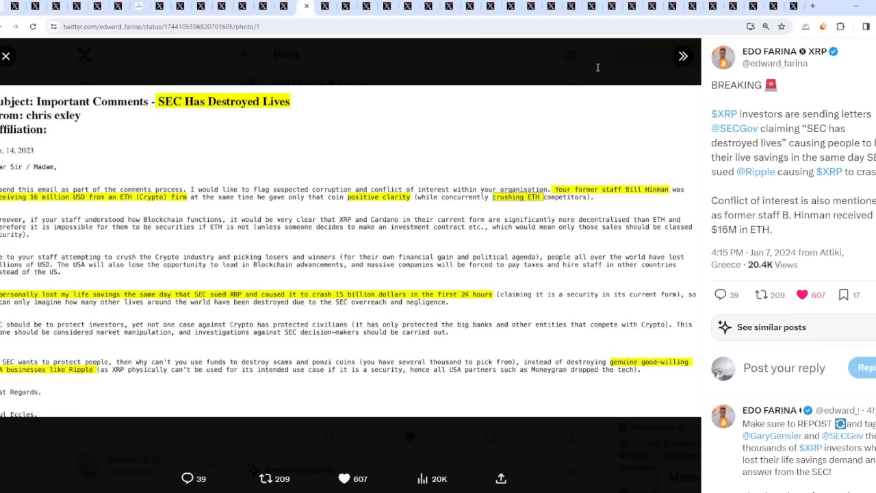
Open Bitcoin Archive's Financial Times post and scroll past the fireworks image and back
left_click(328, 6)
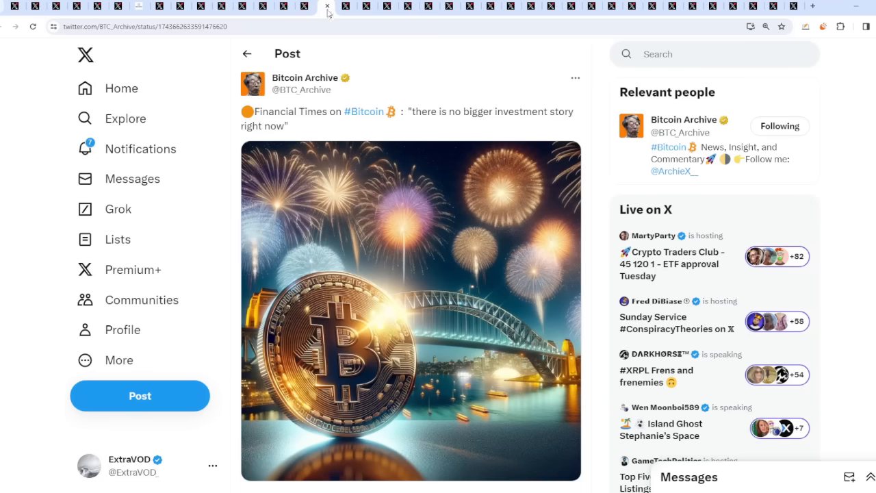
mouse_move(413, 128)
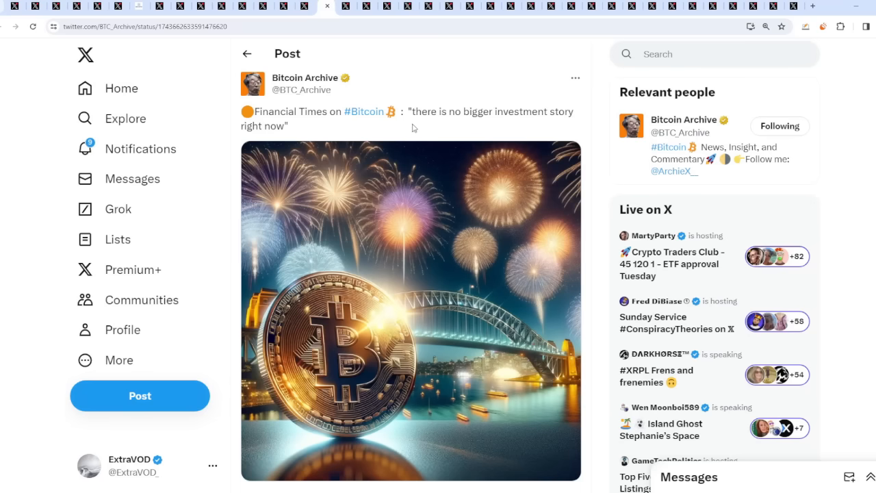
scroll("down", 3)
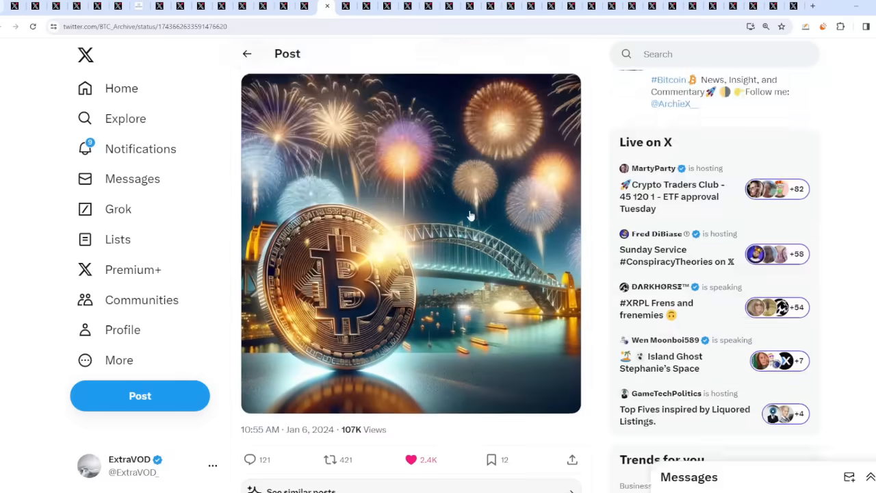
scroll("up", 3)
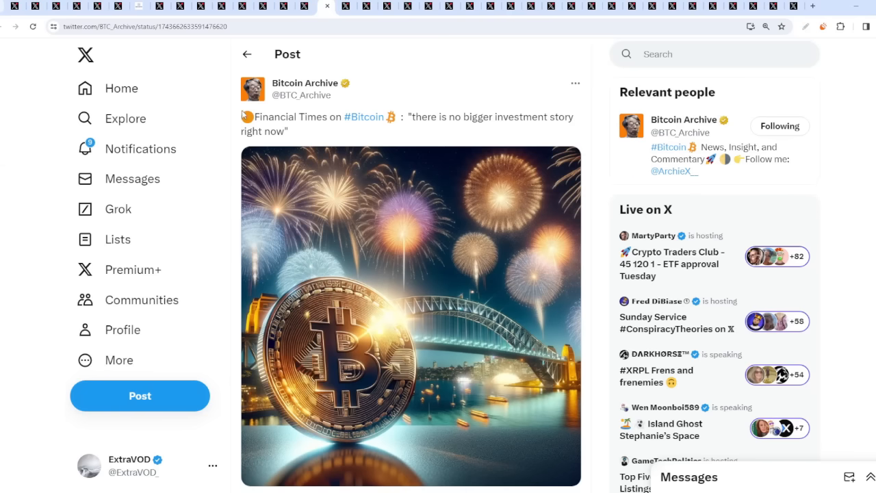
mouse_move(577, 125)
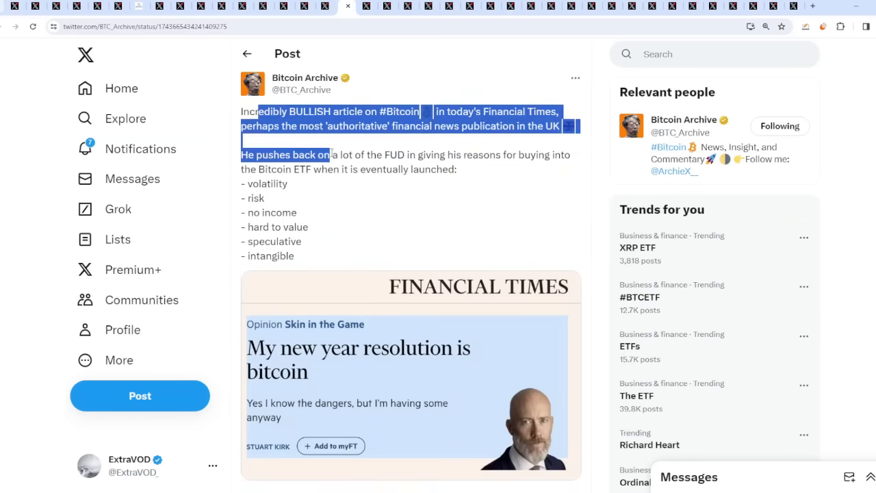
View the 'My new year resolution is bitcoin' headline image full-size, then close it
left_click(332, 155)
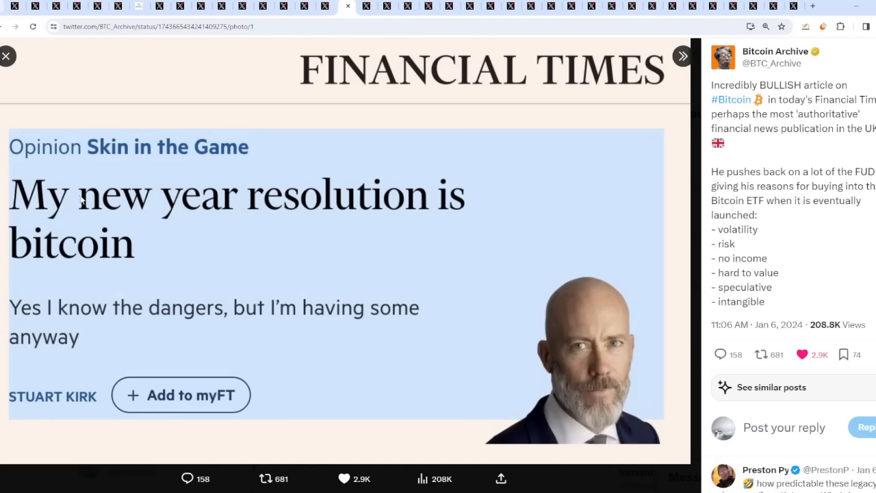
mouse_move(106, 325)
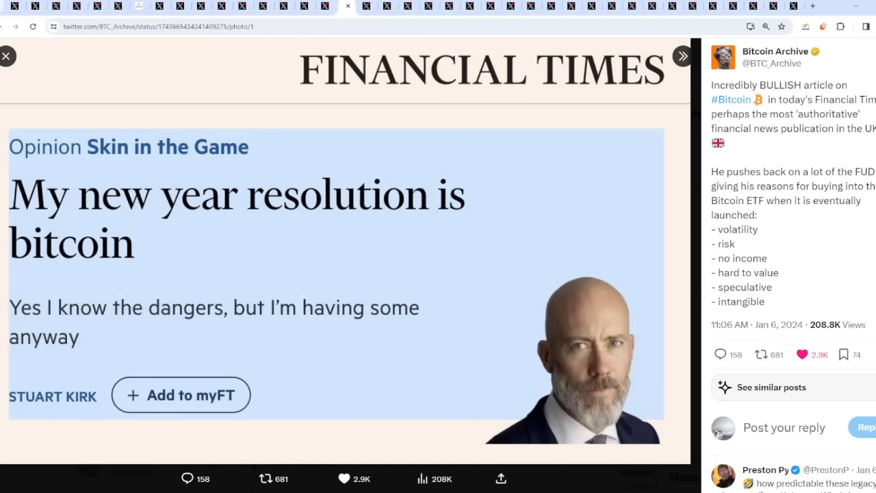
left_click(8, 55)
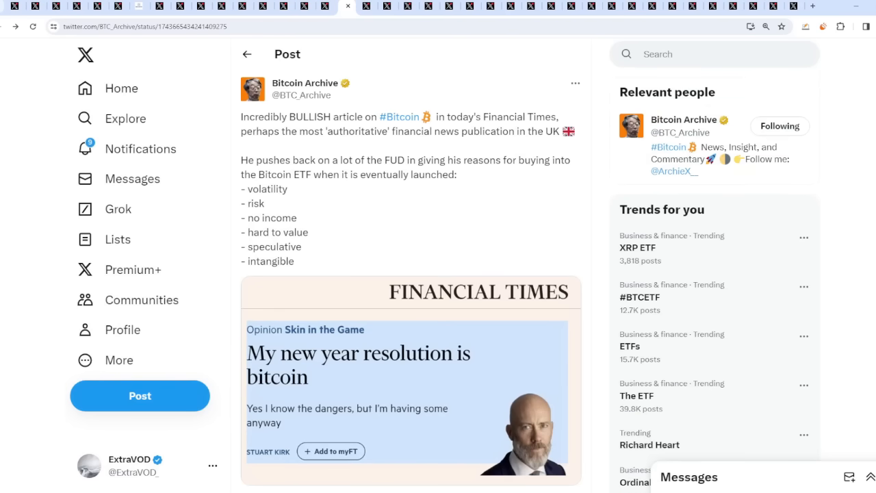
mouse_move(597, 190)
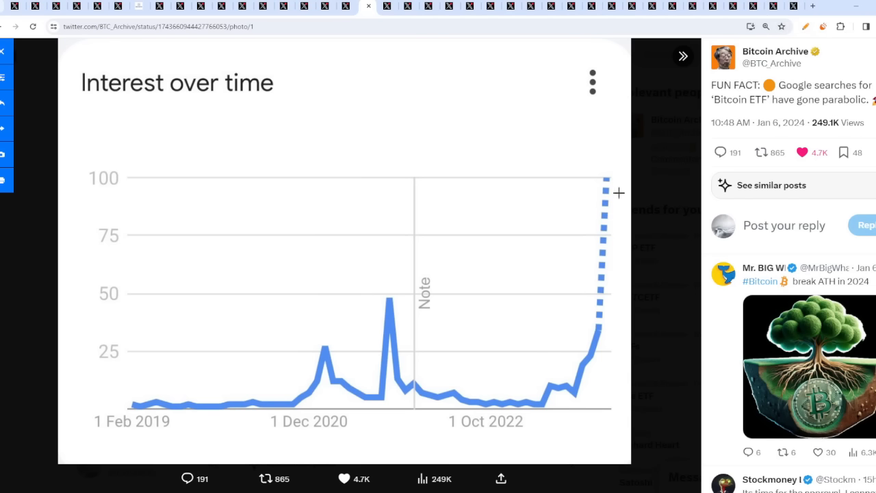
mouse_move(356, 373)
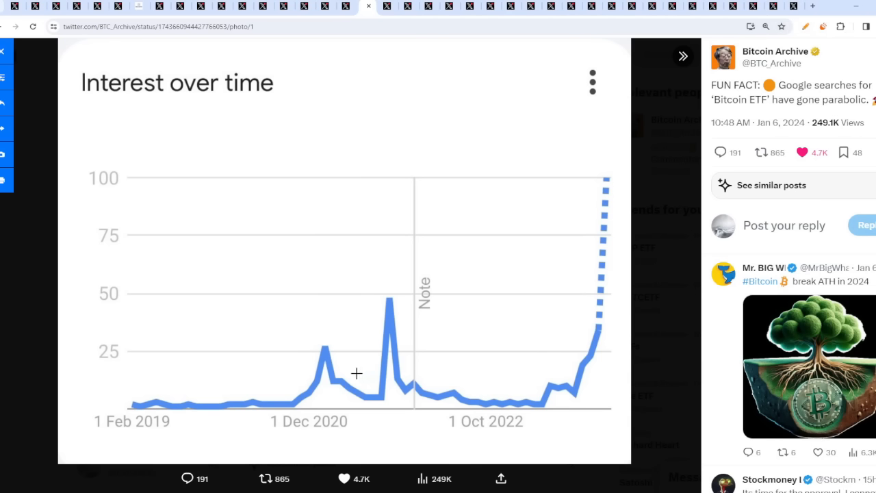
mouse_move(351, 280)
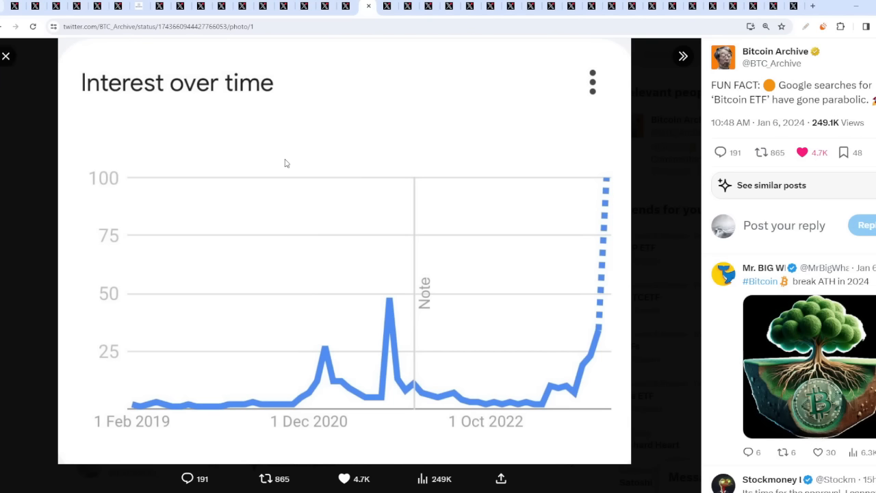
Close the full-size 'Bitcoin ETF' search-interest chart
left_click(6, 55)
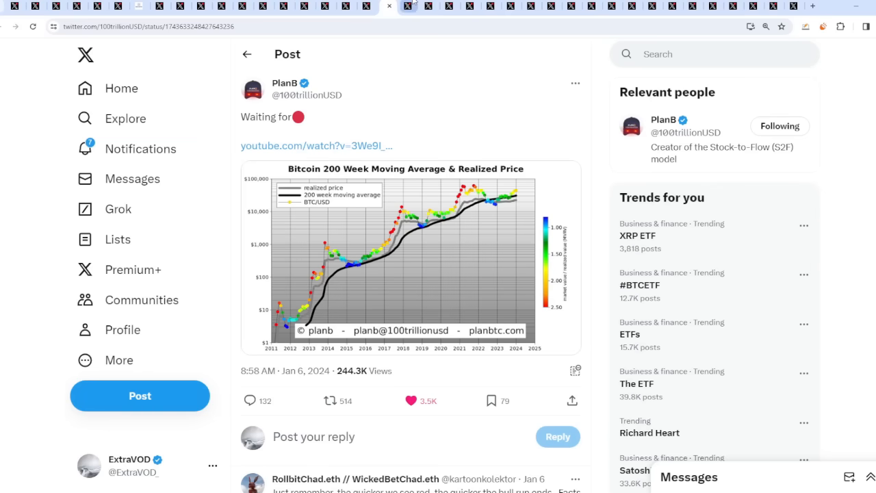
Enlarge PlanB's Bitcoin 200 Week Moving Average & Realized Price chart
left_click(411, 257)
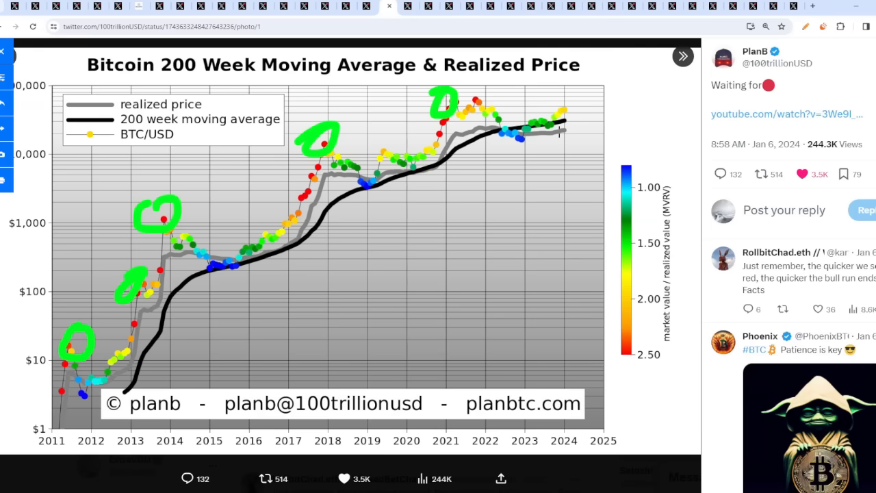
mouse_move(569, 126)
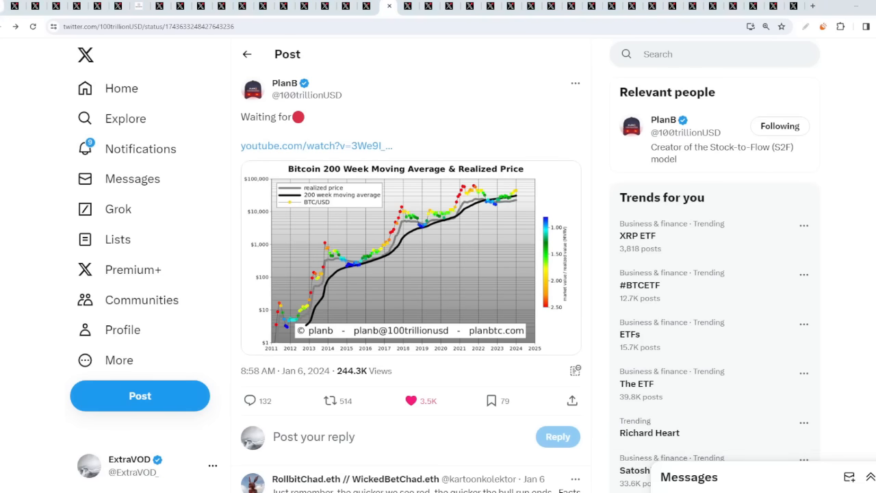
mouse_move(597, 183)
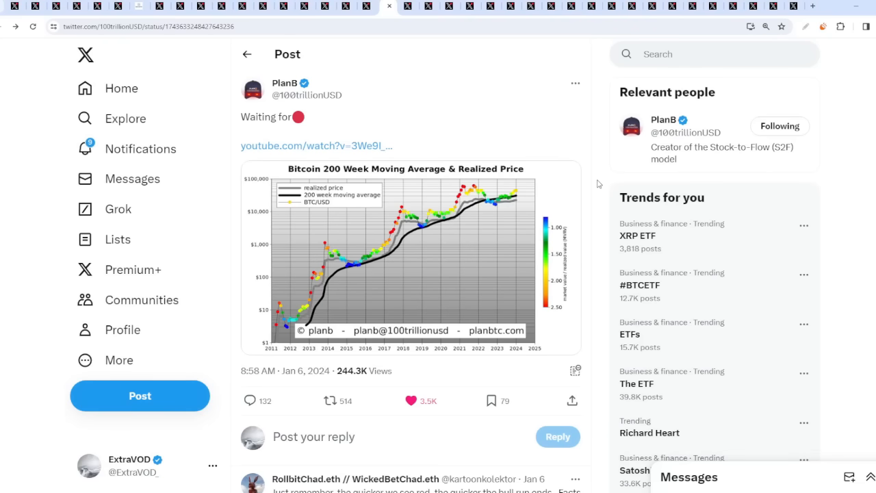